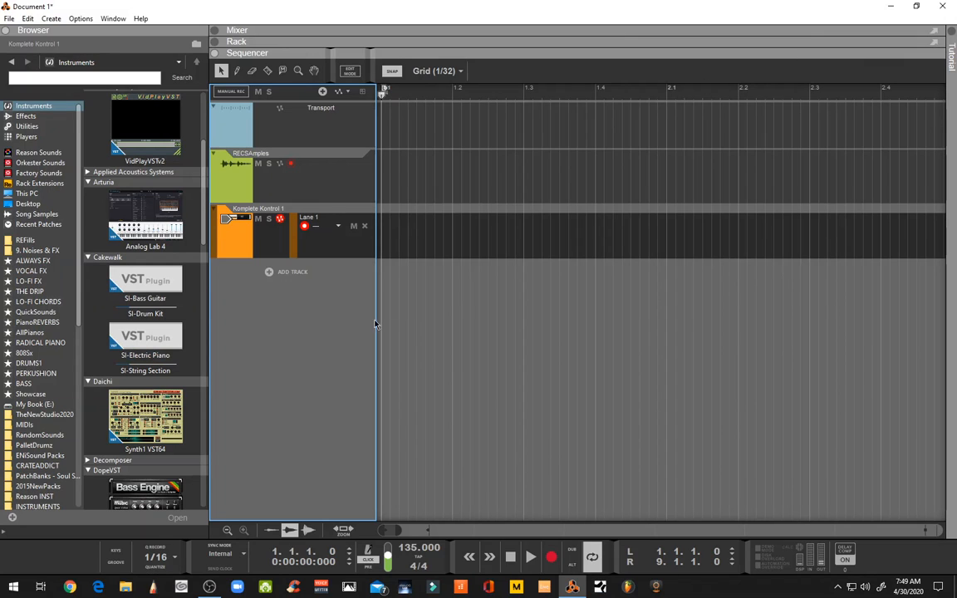
mouse_move(335, 297)
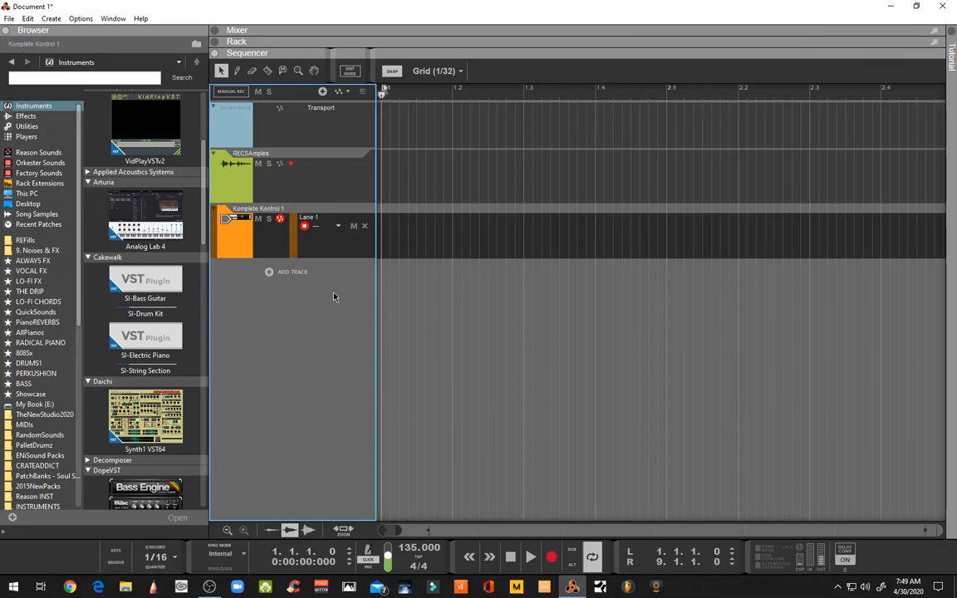
mouse_move(376, 342)
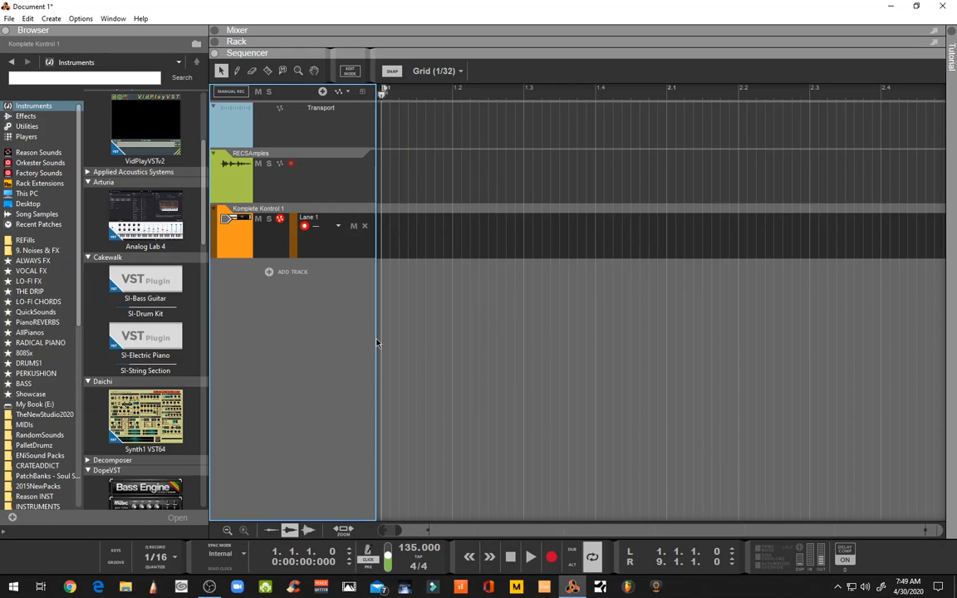
mouse_move(396, 411)
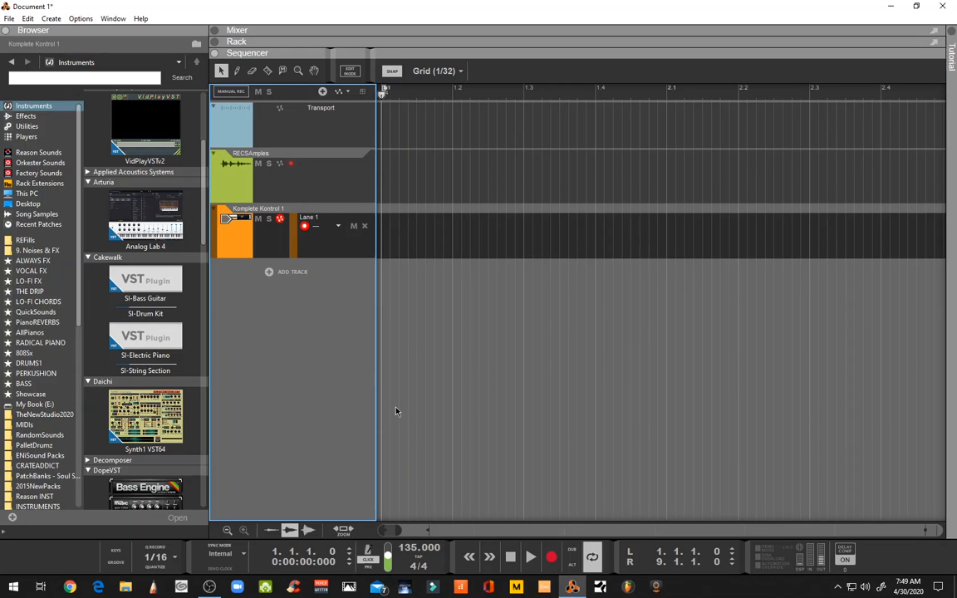
mouse_move(387, 410)
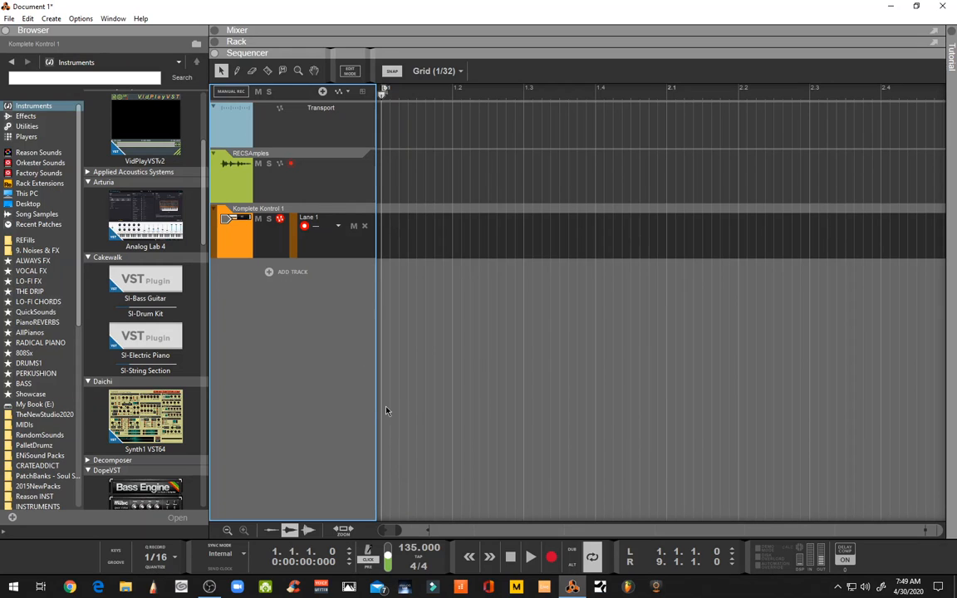
mouse_move(372, 389)
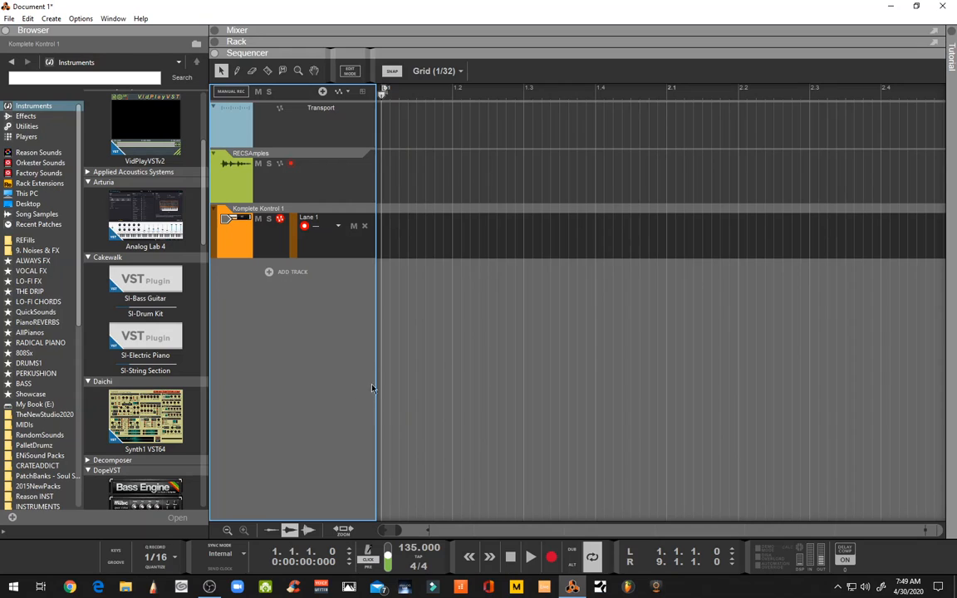
mouse_move(234, 264)
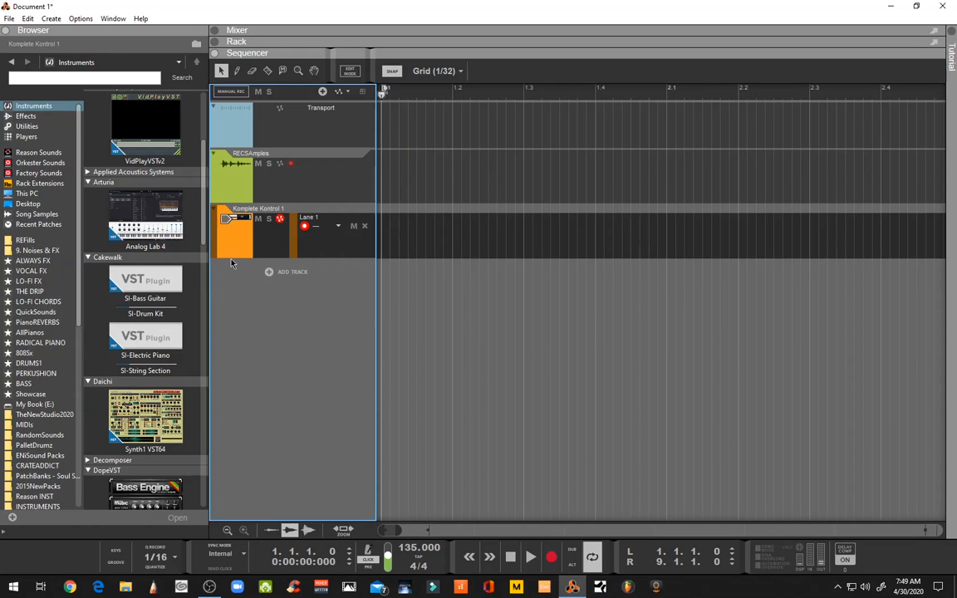
mouse_move(283, 278)
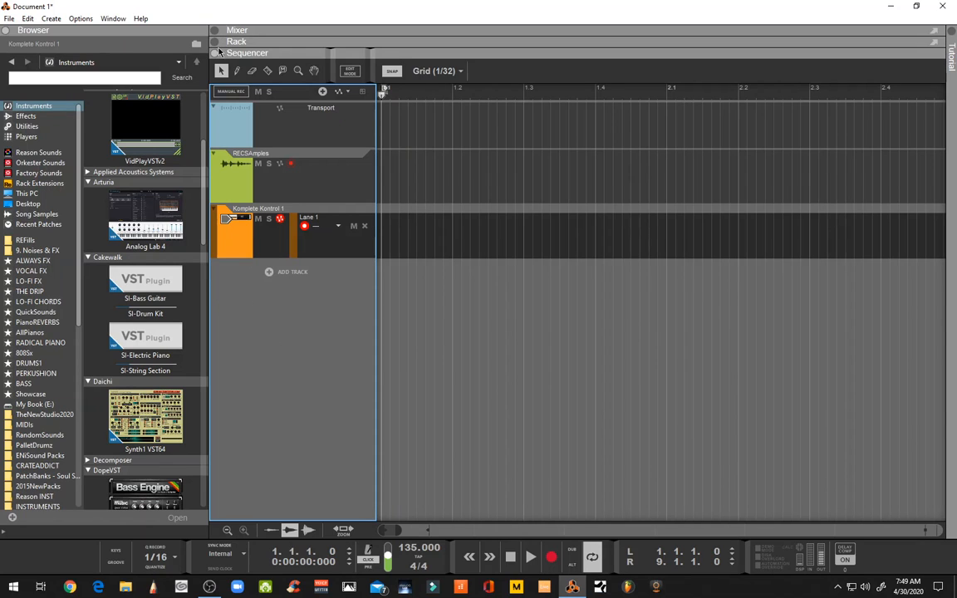
mouse_move(307, 330)
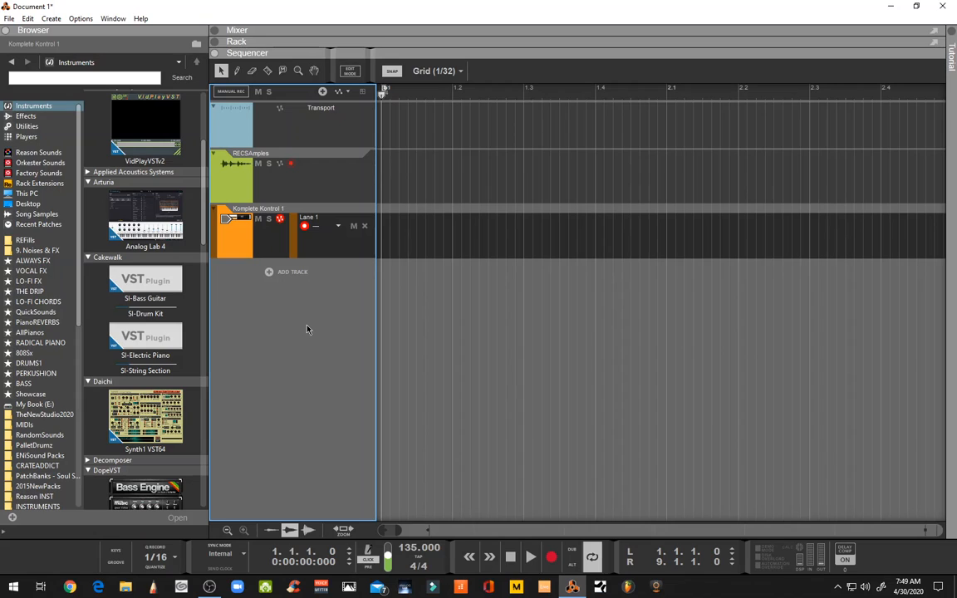
mouse_move(286, 327)
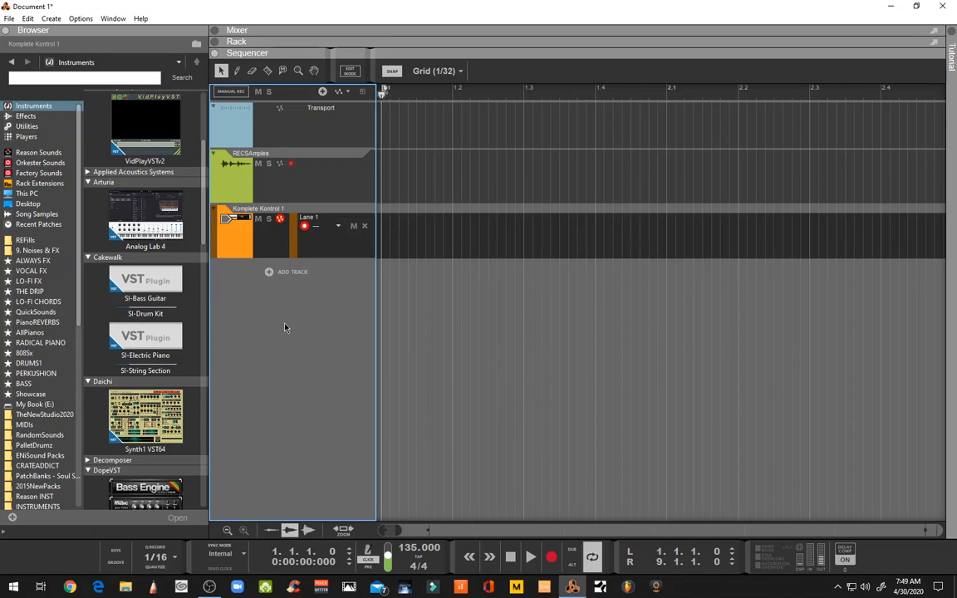
mouse_move(279, 329)
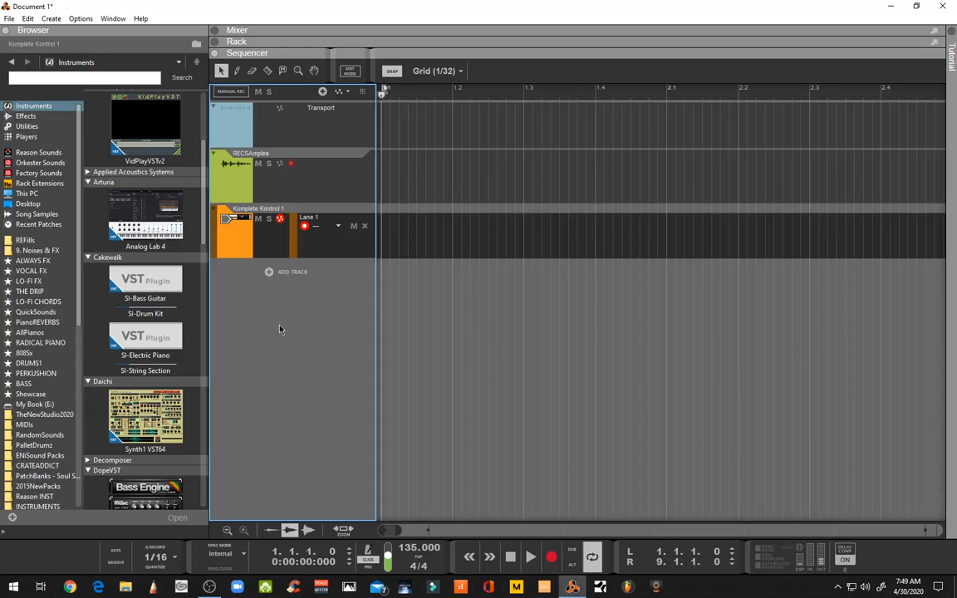
mouse_move(381, 343)
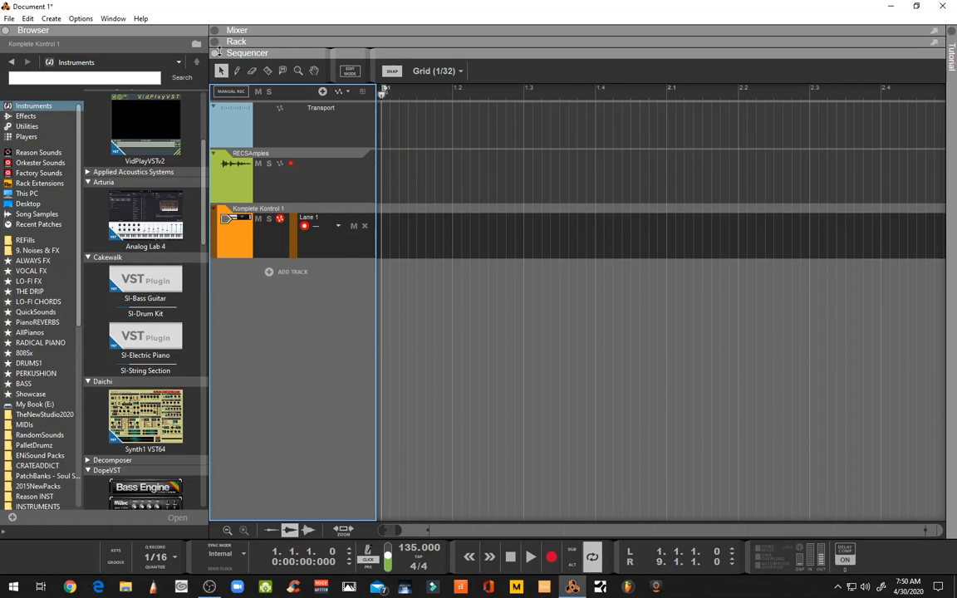
Add Cakewalk SI-Bass Guitar from the Browser, then move and close its floating plugin window
click(145, 282)
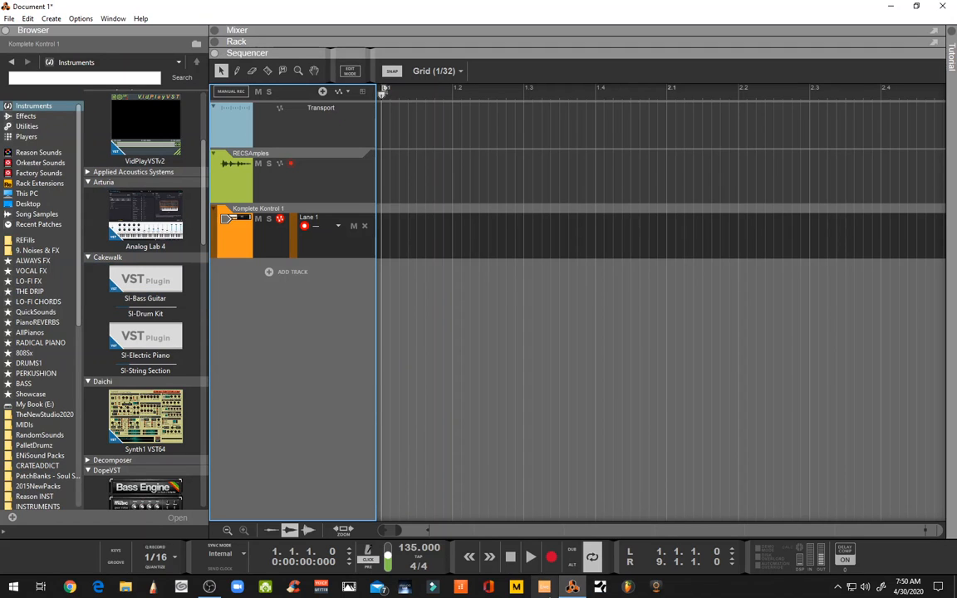
mouse_move(293, 380)
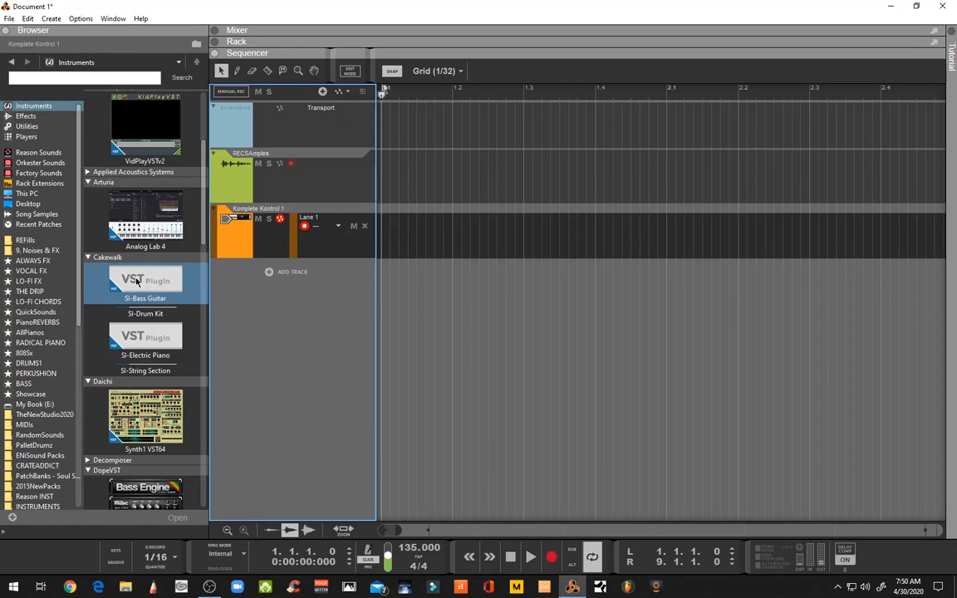
mouse_move(164, 291)
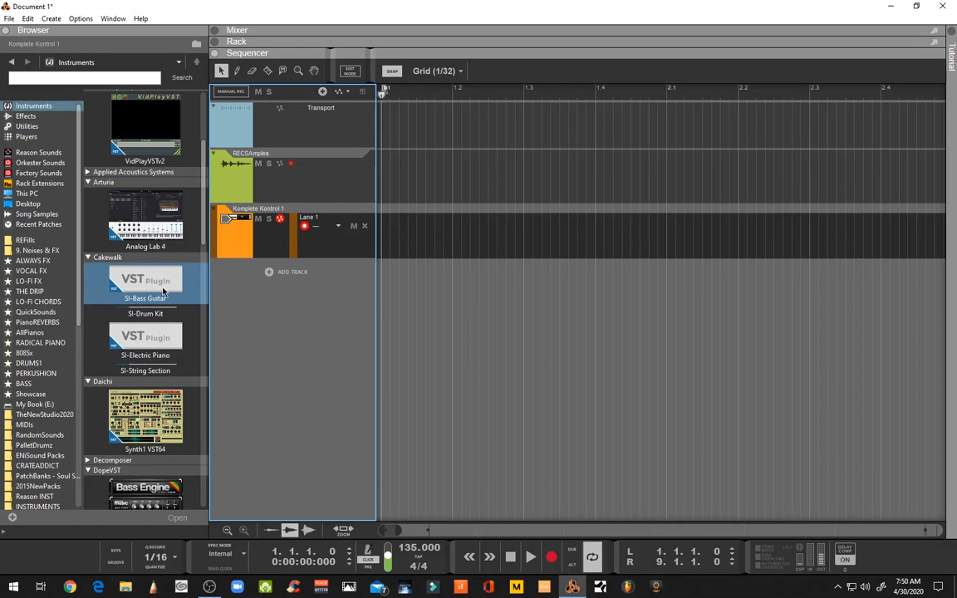
click(145, 282)
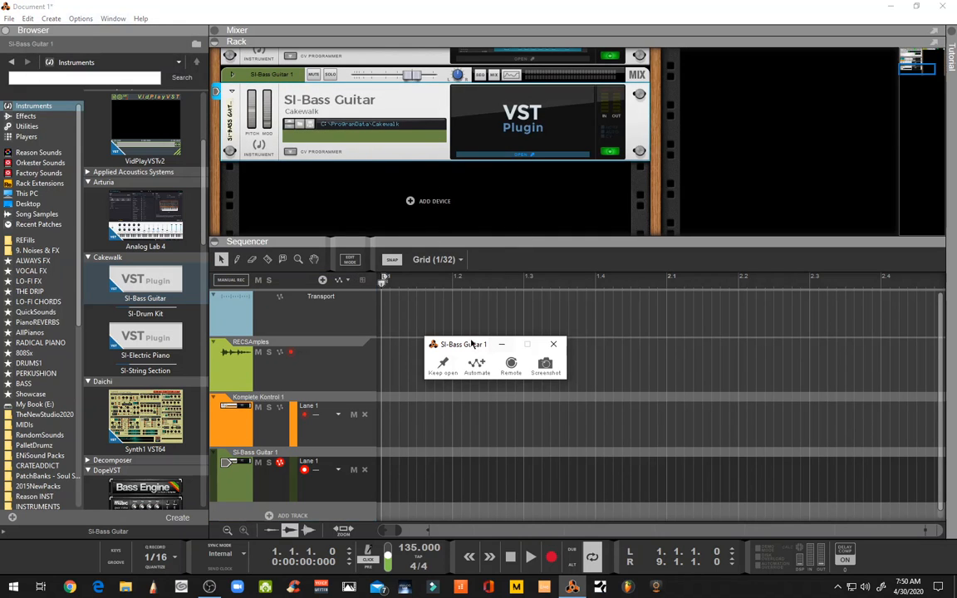
drag(472, 344, 411, 255)
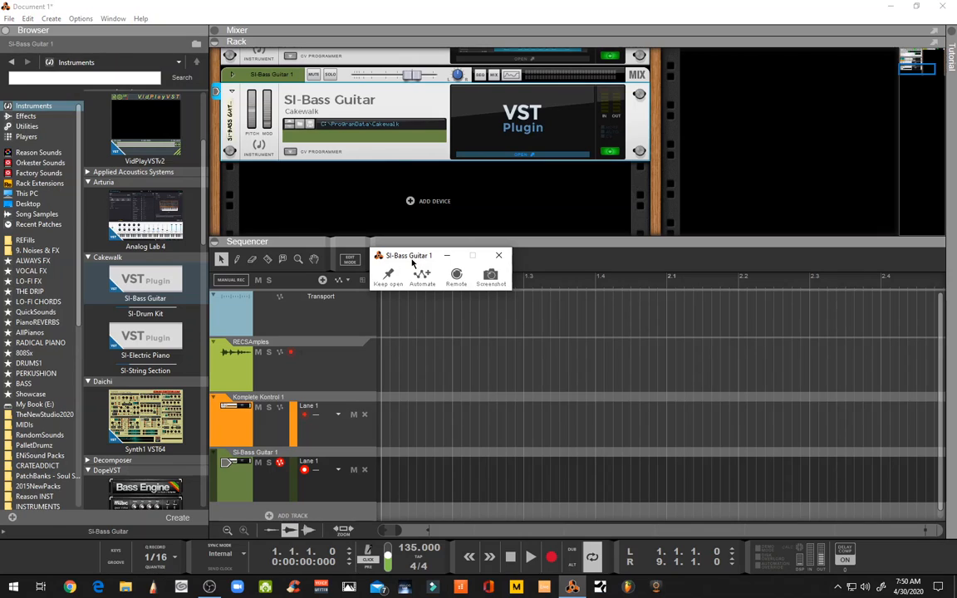
drag(410, 255, 357, 211)
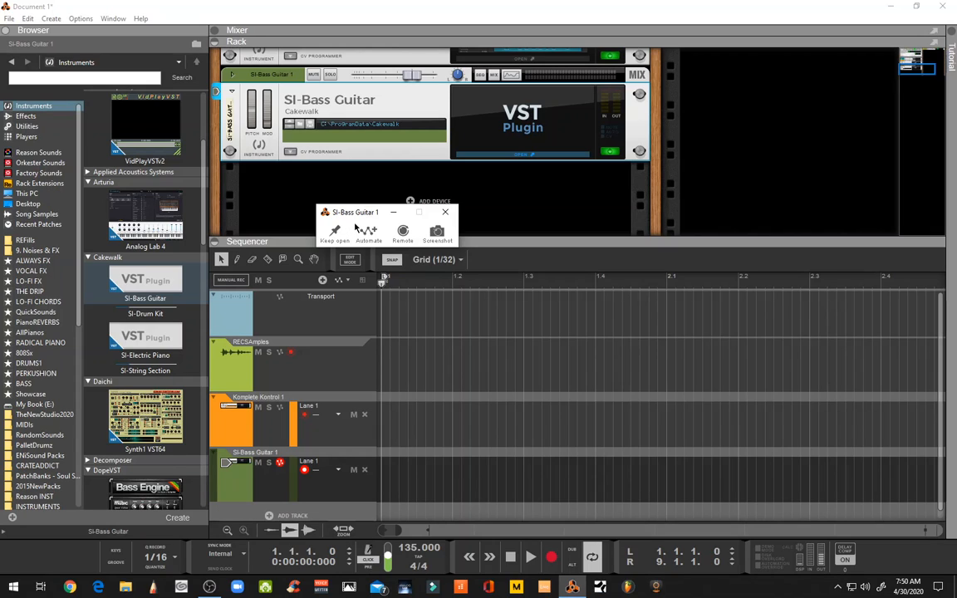
mouse_move(421, 161)
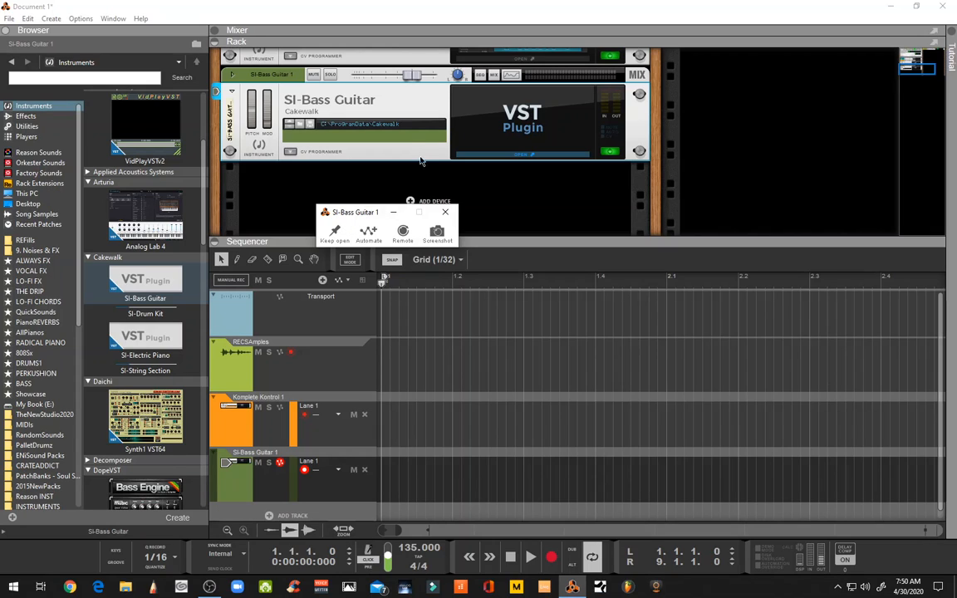
mouse_move(357, 225)
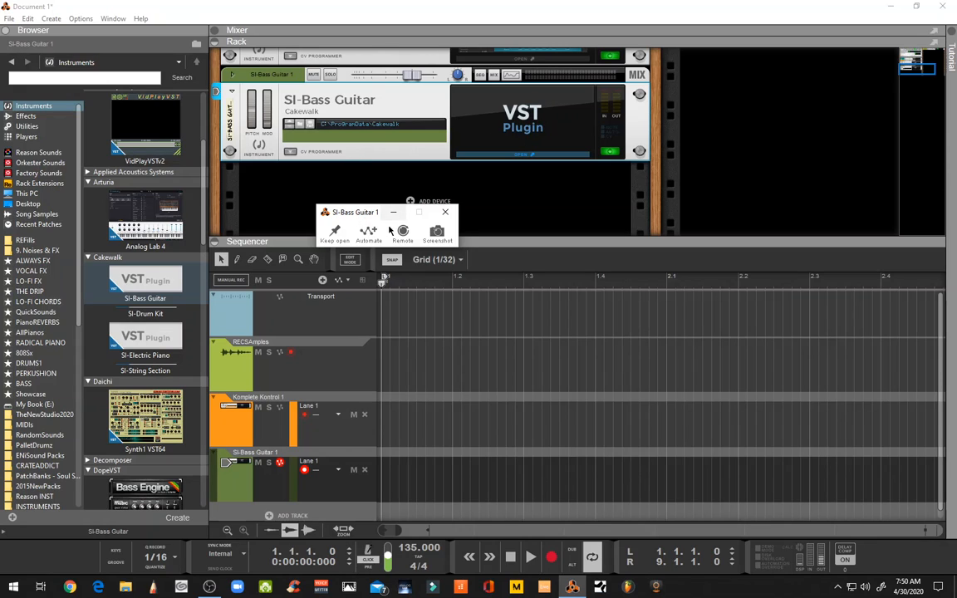
click(444, 211)
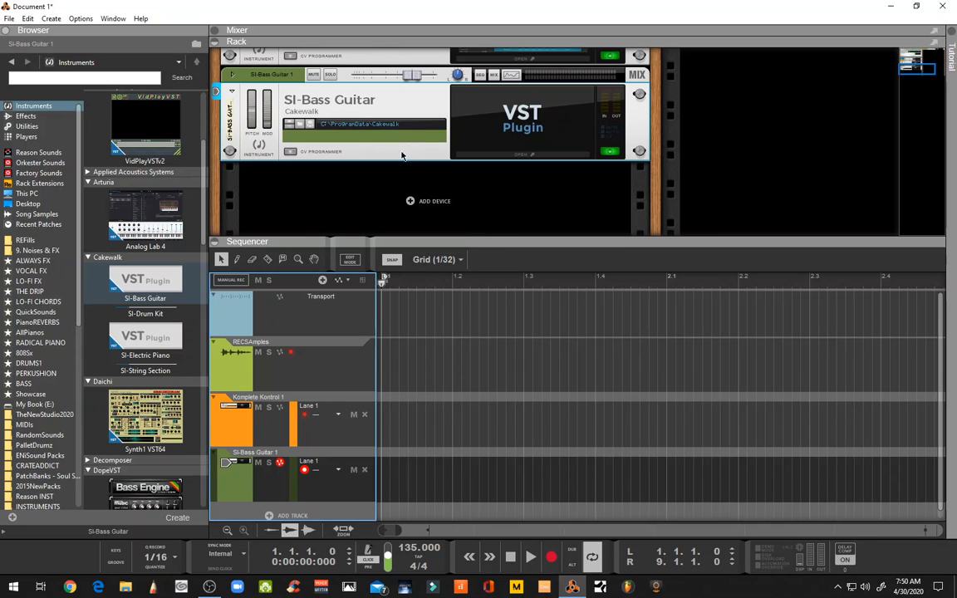
mouse_move(441, 180)
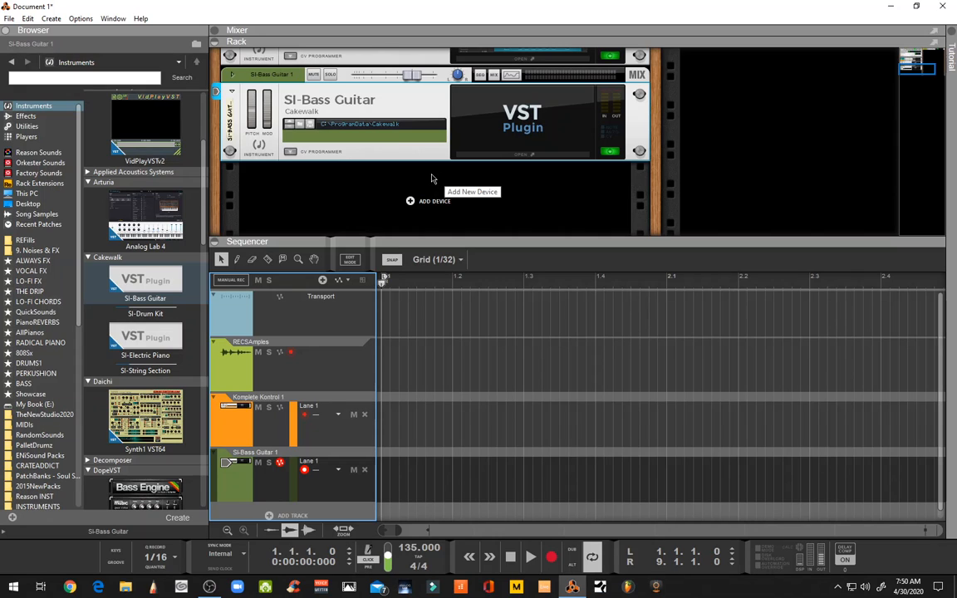
mouse_move(431, 178)
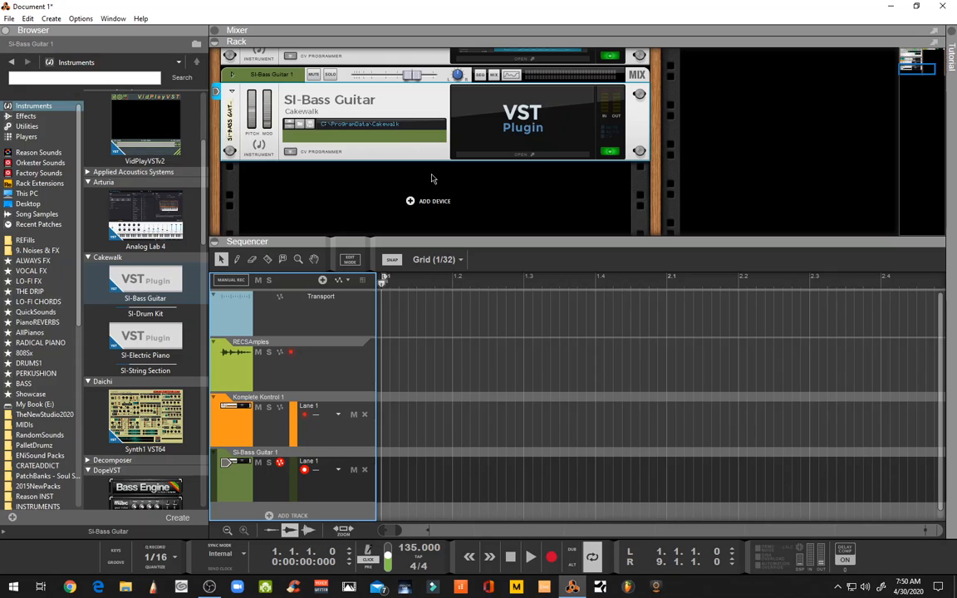
mouse_move(392, 194)
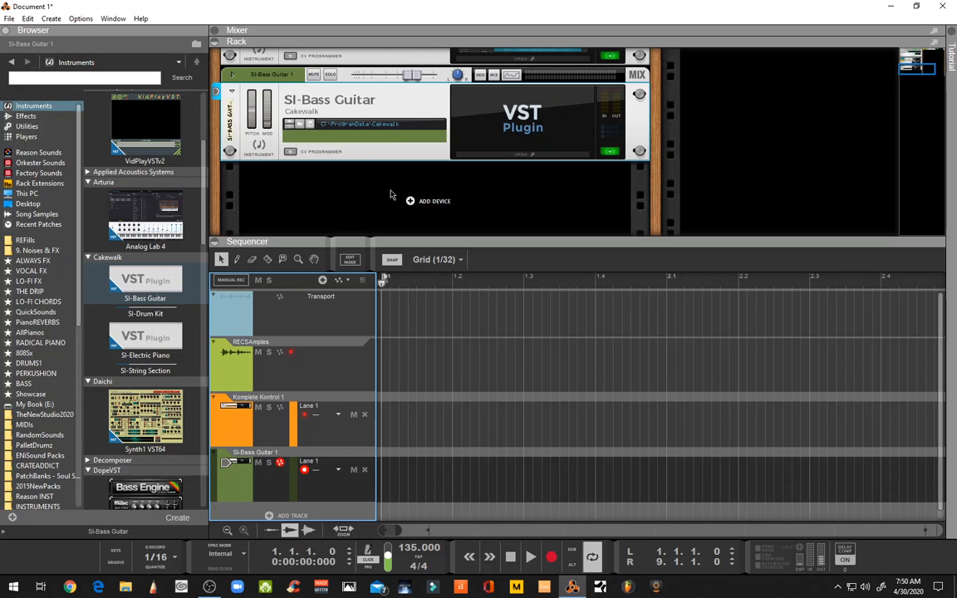
mouse_move(445, 174)
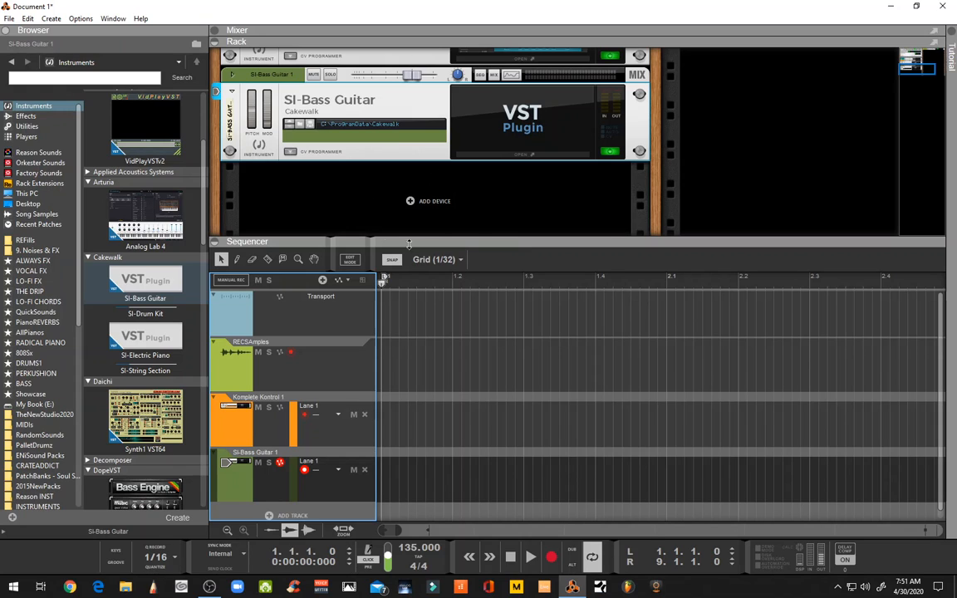
mouse_move(386, 201)
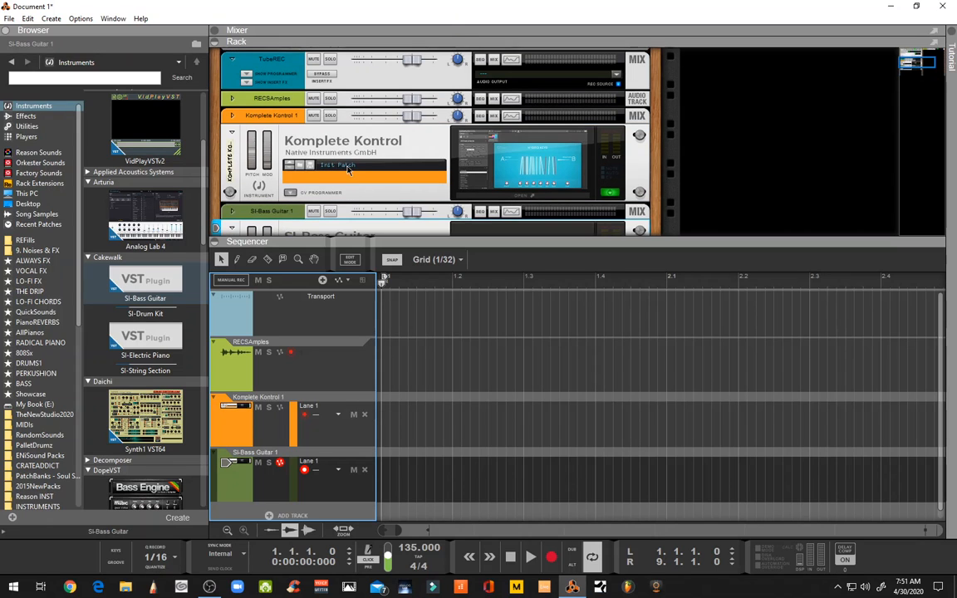
mouse_move(336, 138)
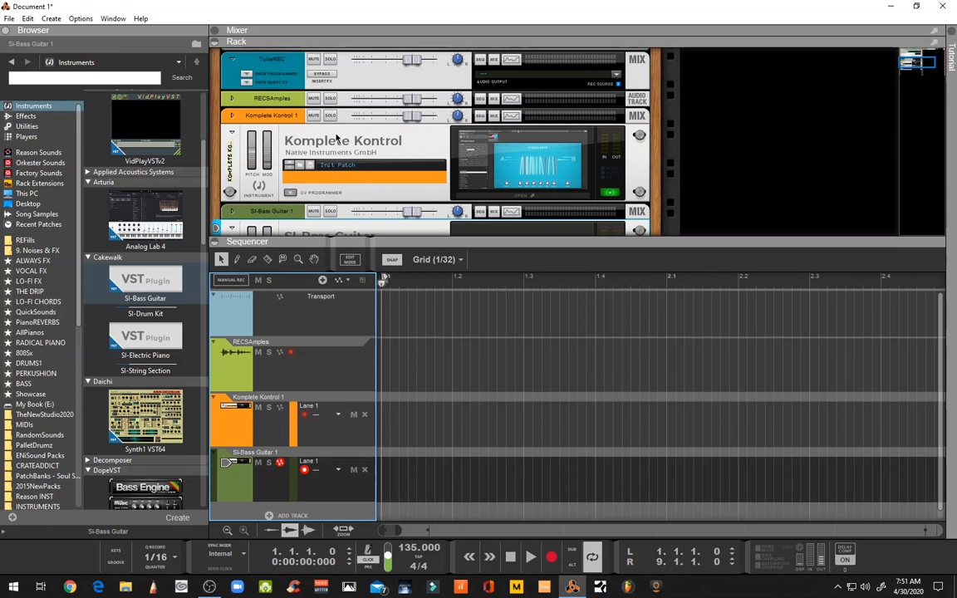
mouse_move(504, 182)
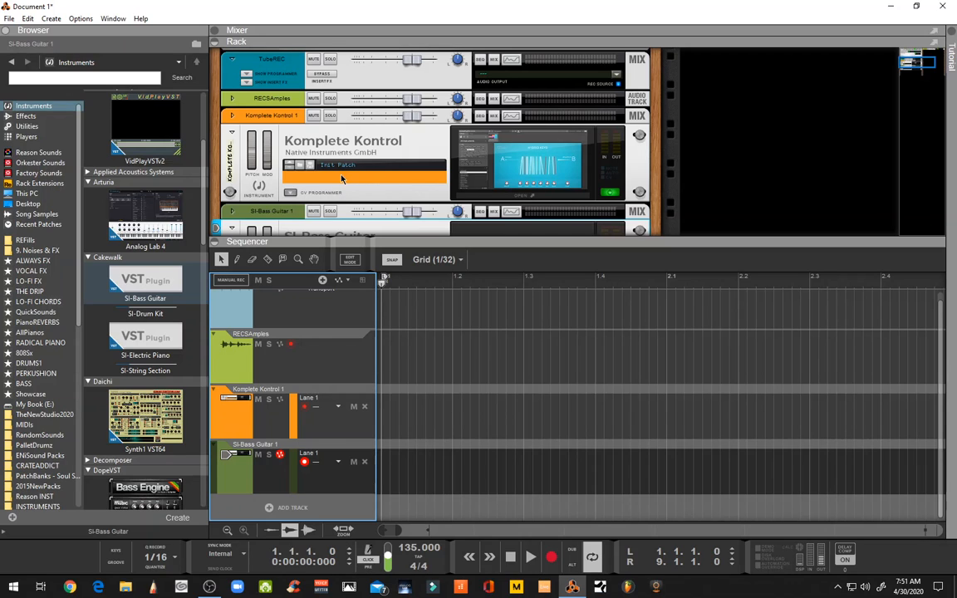
mouse_move(533, 168)
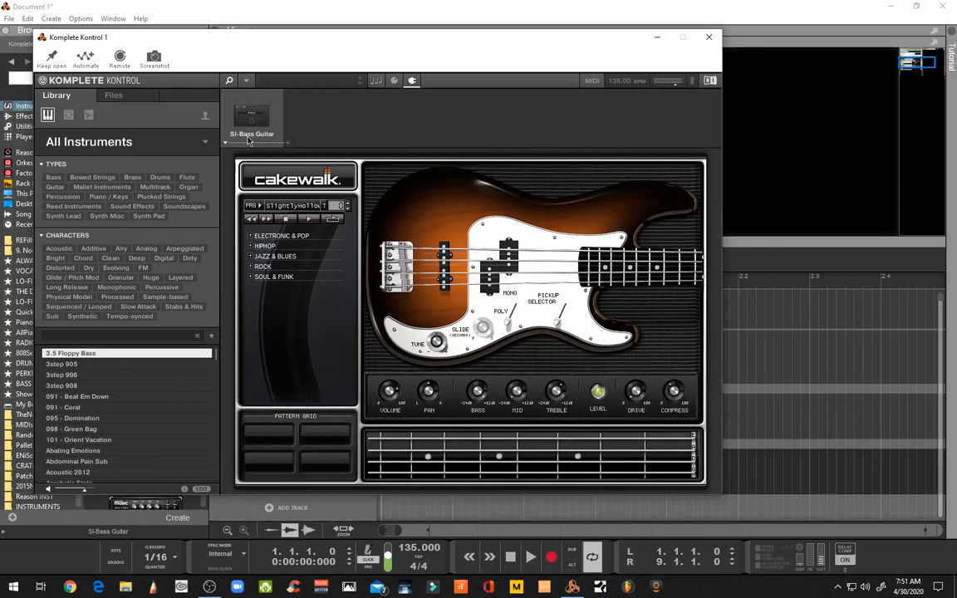
mouse_move(278, 308)
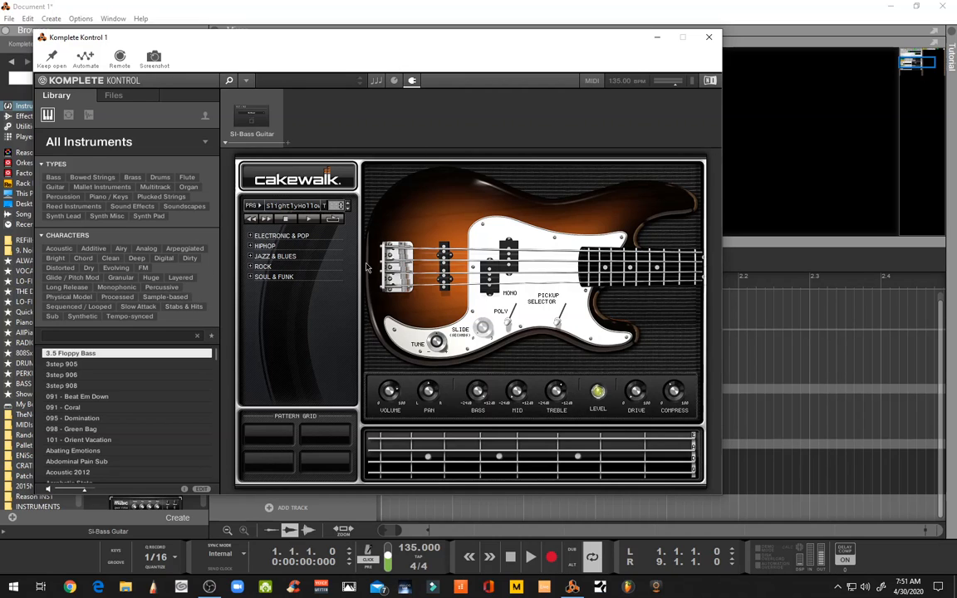
mouse_move(368, 163)
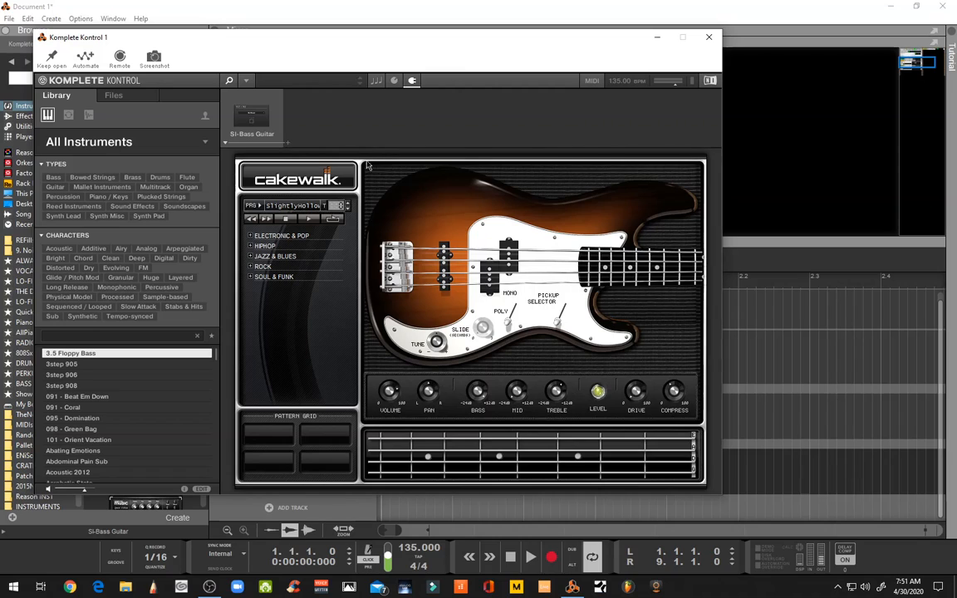
mouse_move(363, 175)
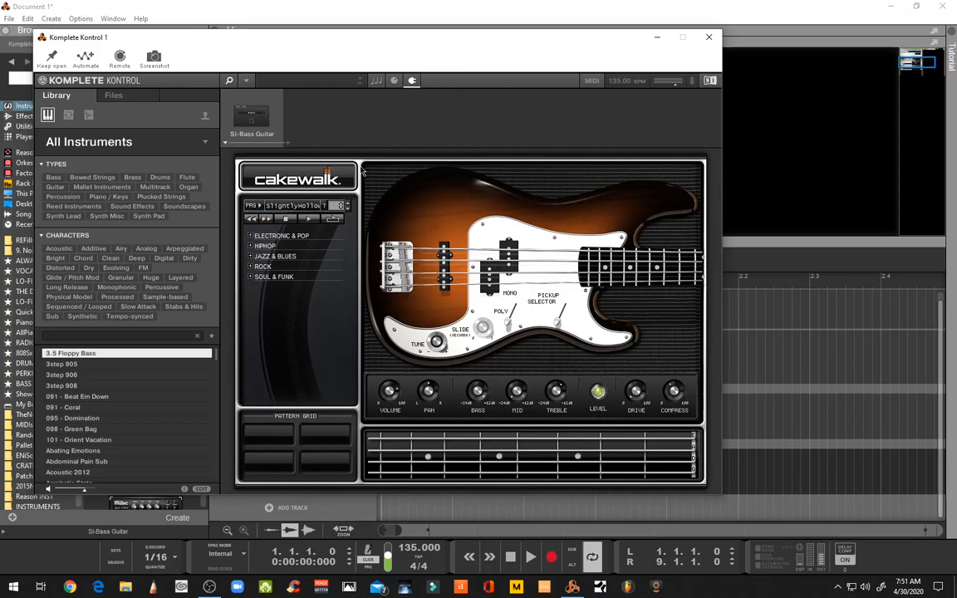
mouse_move(241, 191)
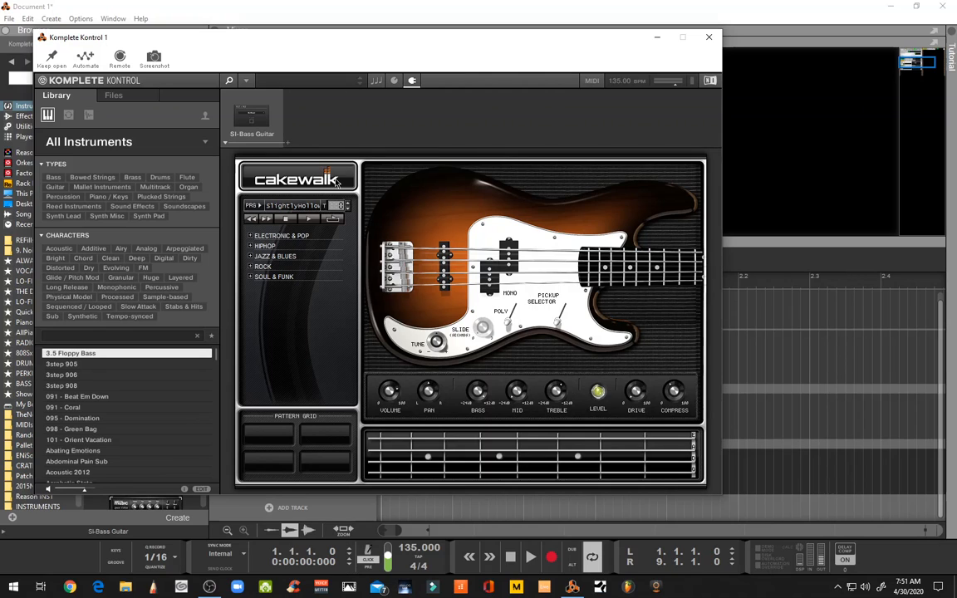
mouse_move(353, 179)
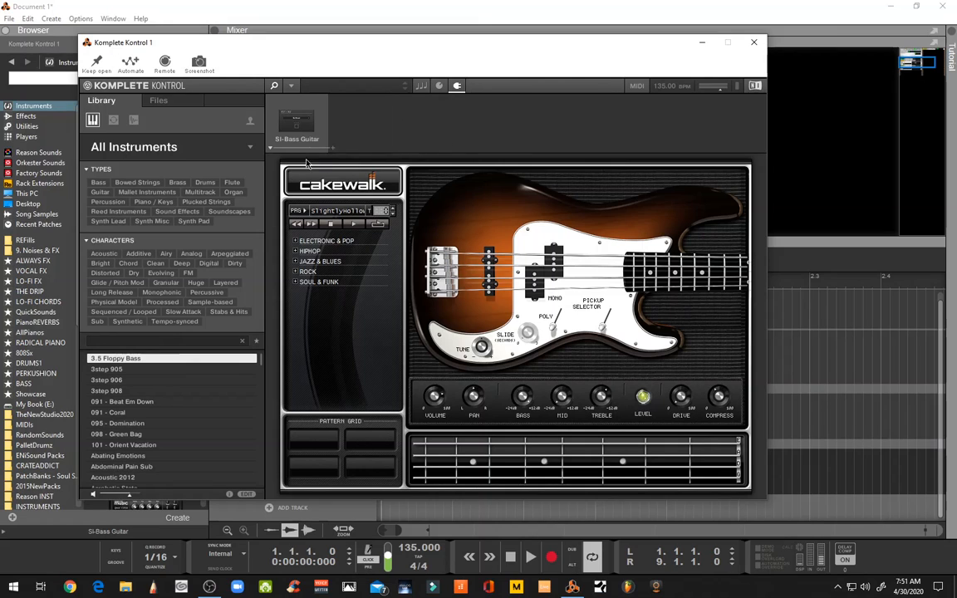
mouse_move(294, 157)
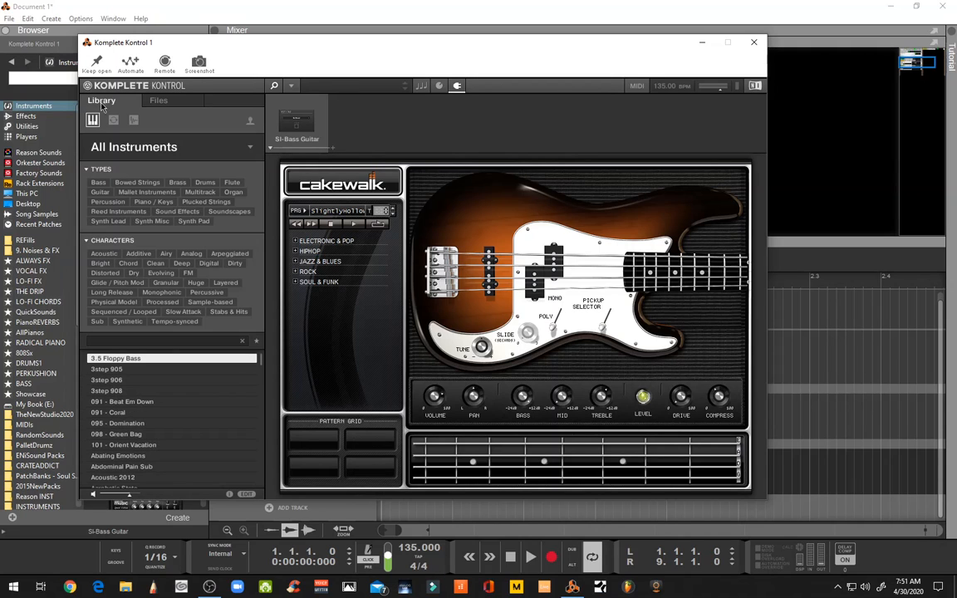
mouse_move(239, 132)
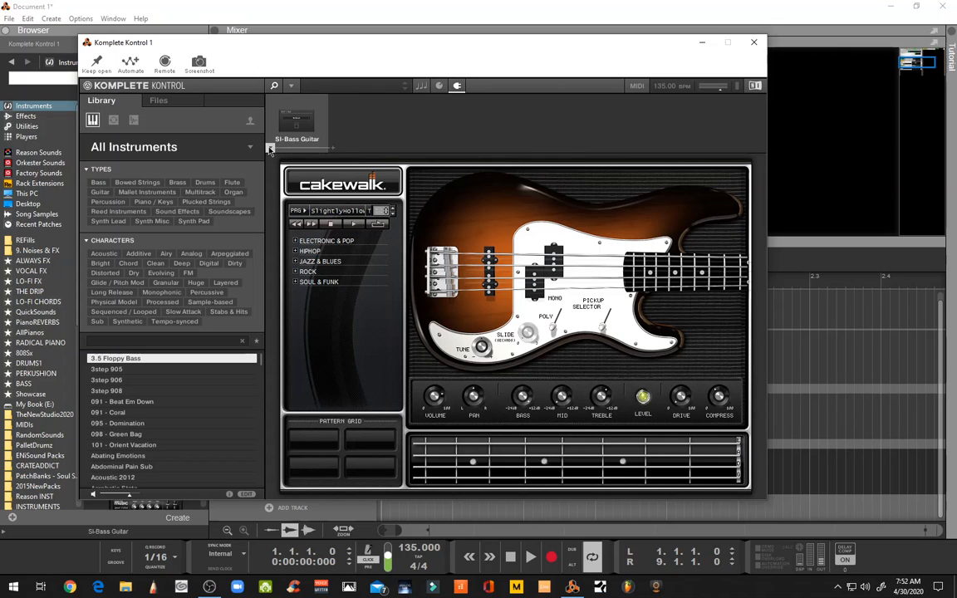
Swap Komplete Kontrol's instrument slot from SI-Bass Guitar to Cakewalk SI-Drum Kit
click(269, 147)
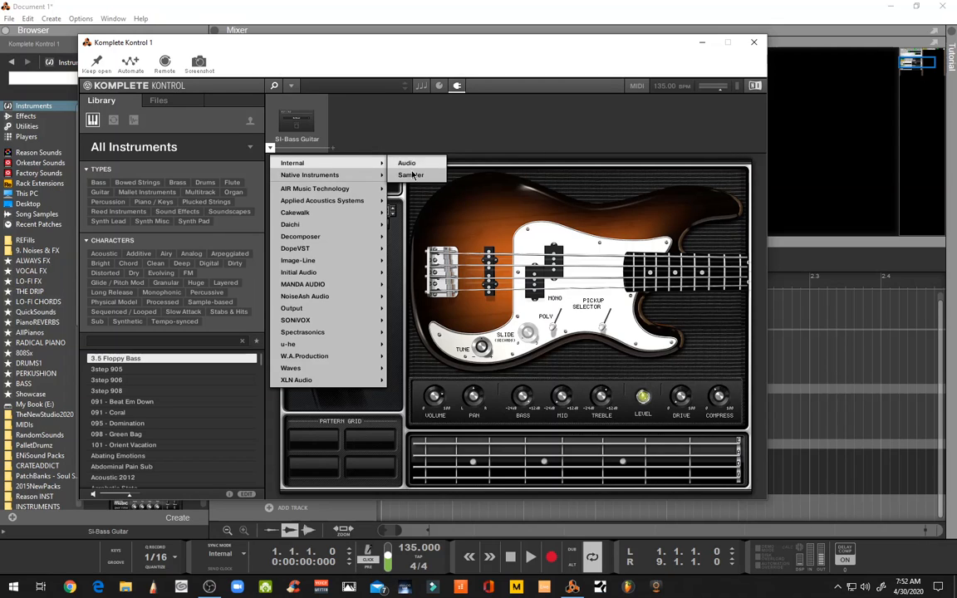
mouse_move(332, 175)
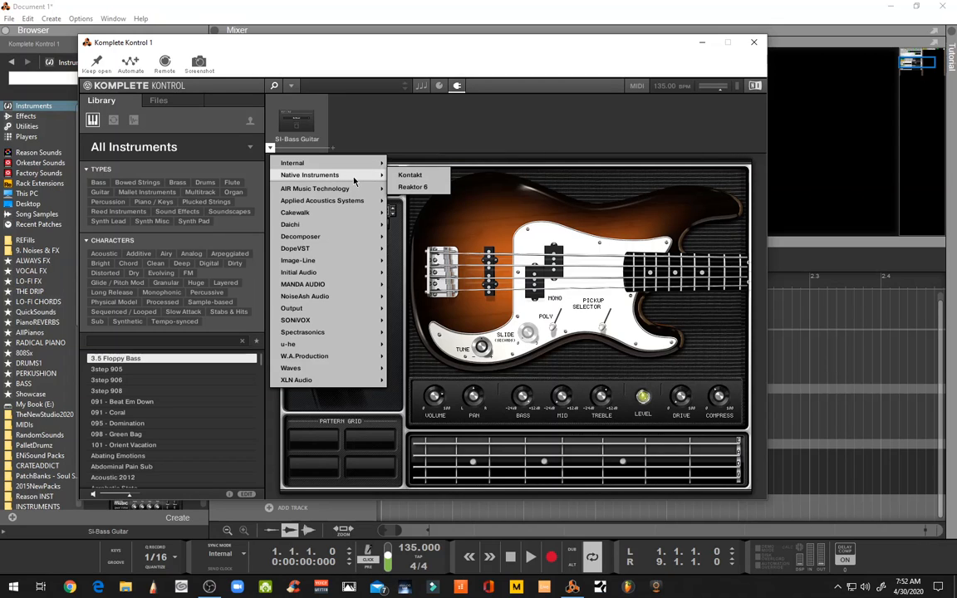
mouse_move(409, 174)
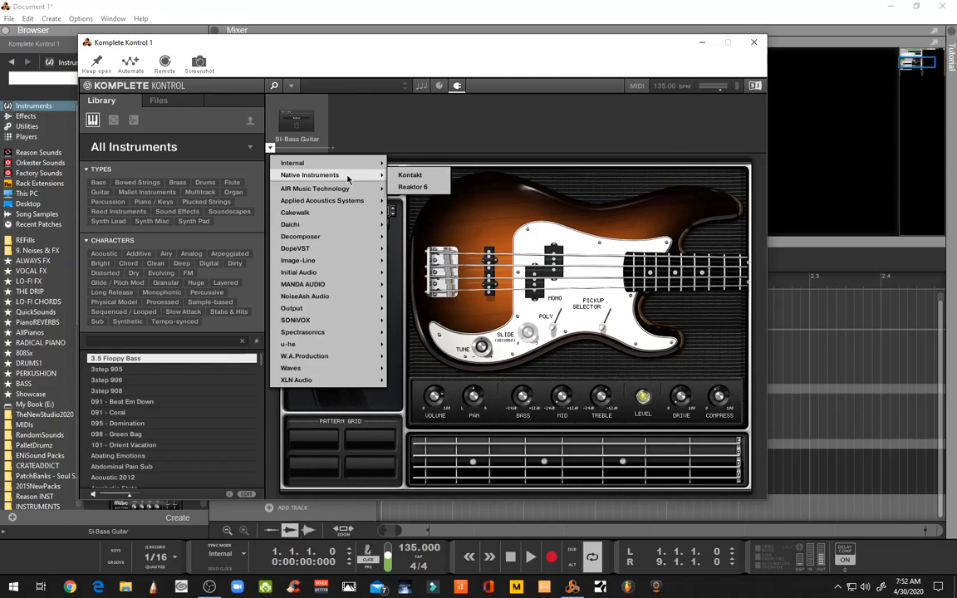
mouse_move(400, 145)
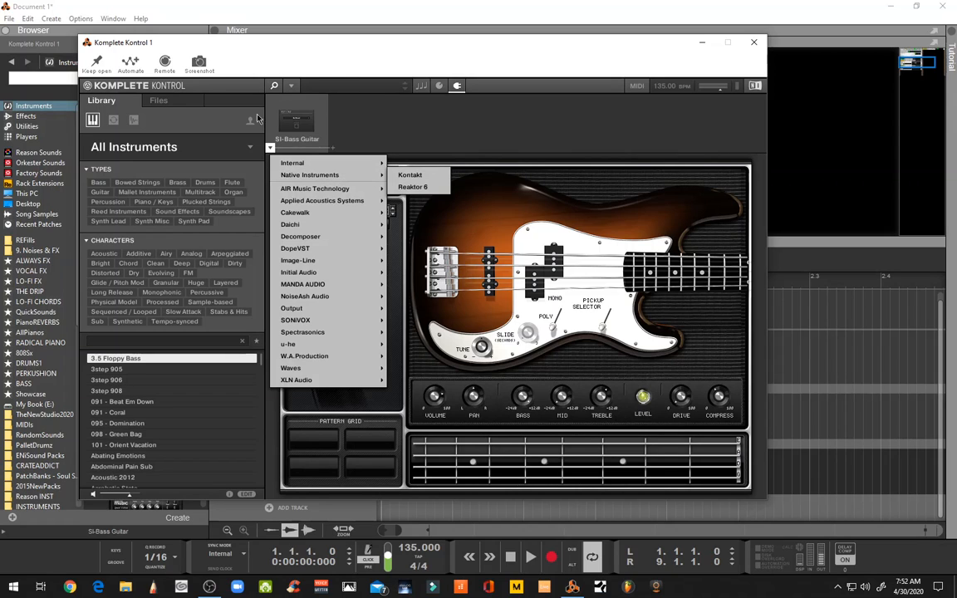
mouse_move(330, 175)
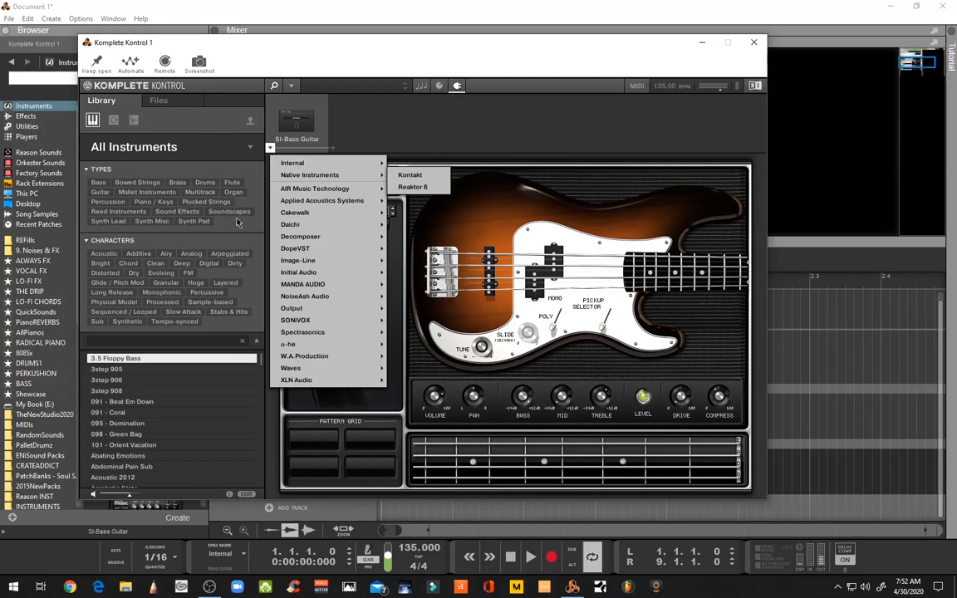
mouse_move(201, 214)
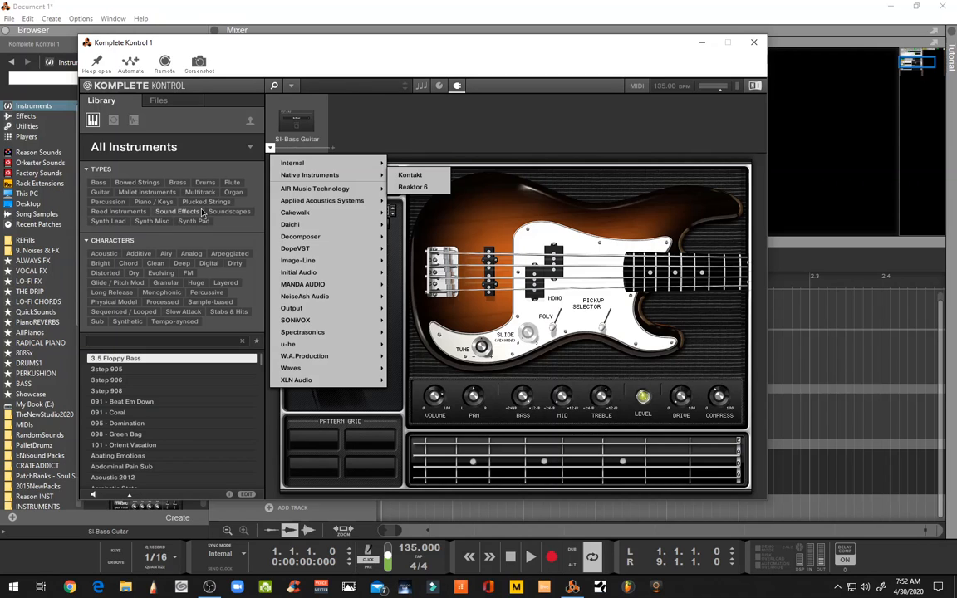
mouse_move(324, 175)
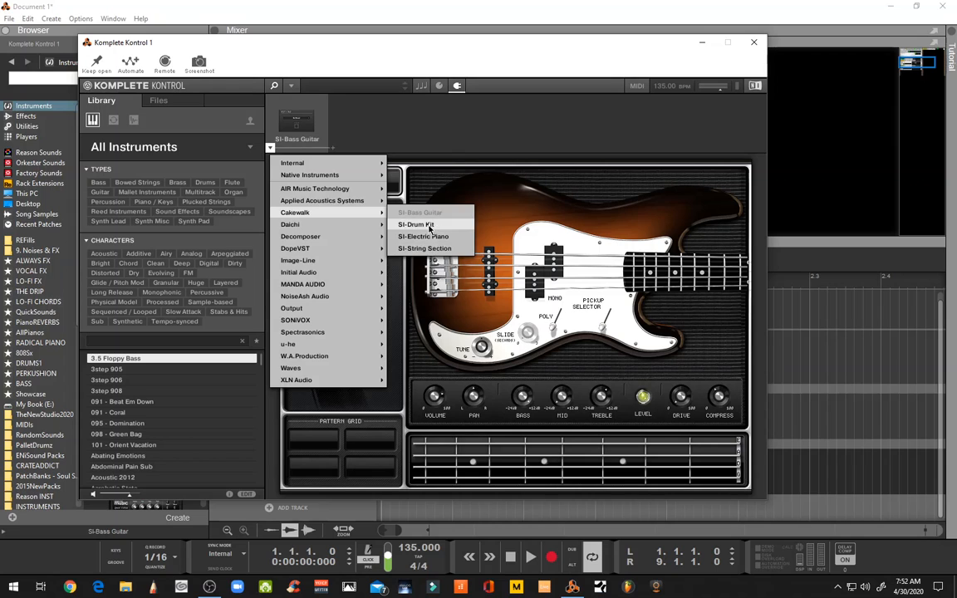
click(416, 225)
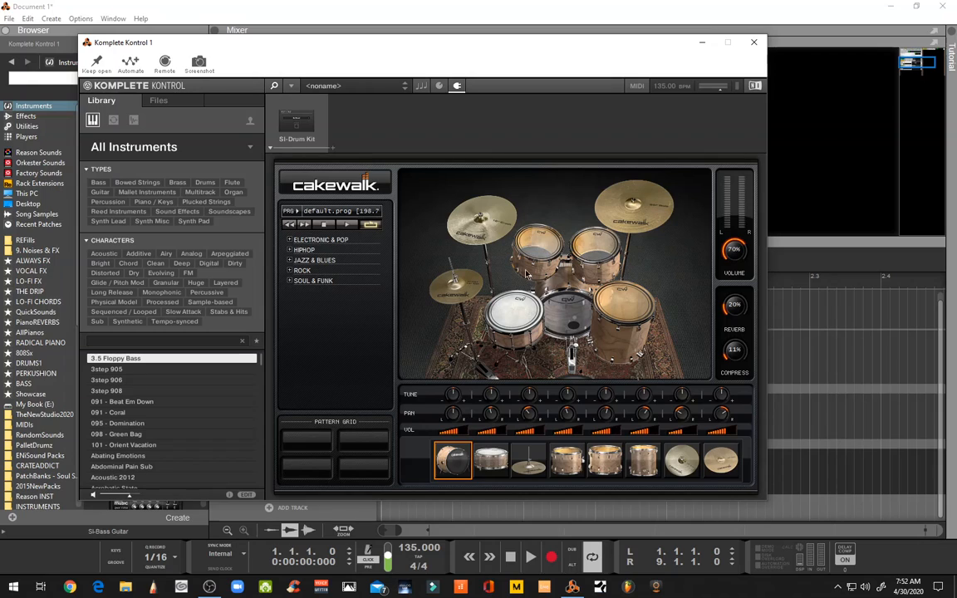
mouse_move(708, 272)
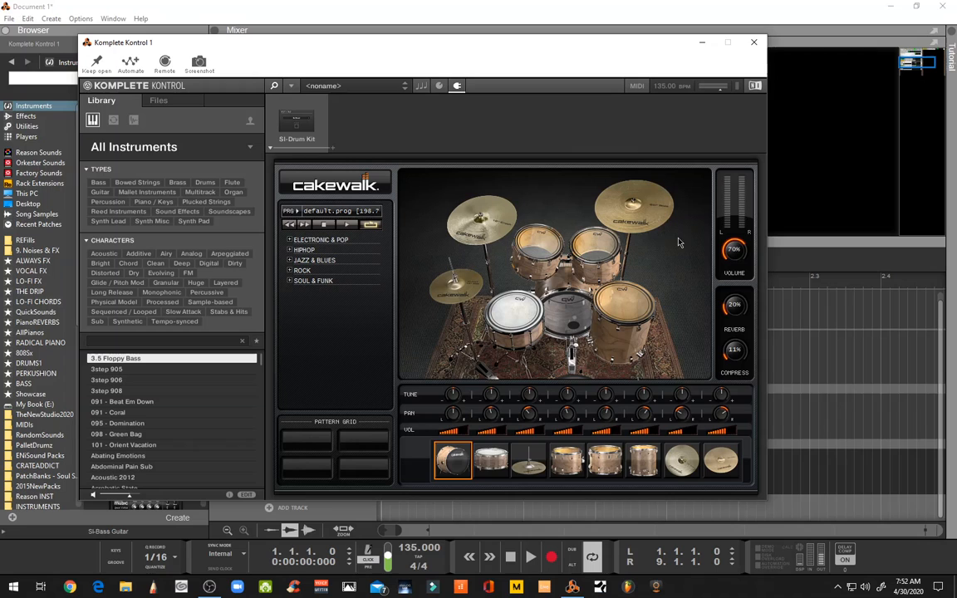
mouse_move(306, 42)
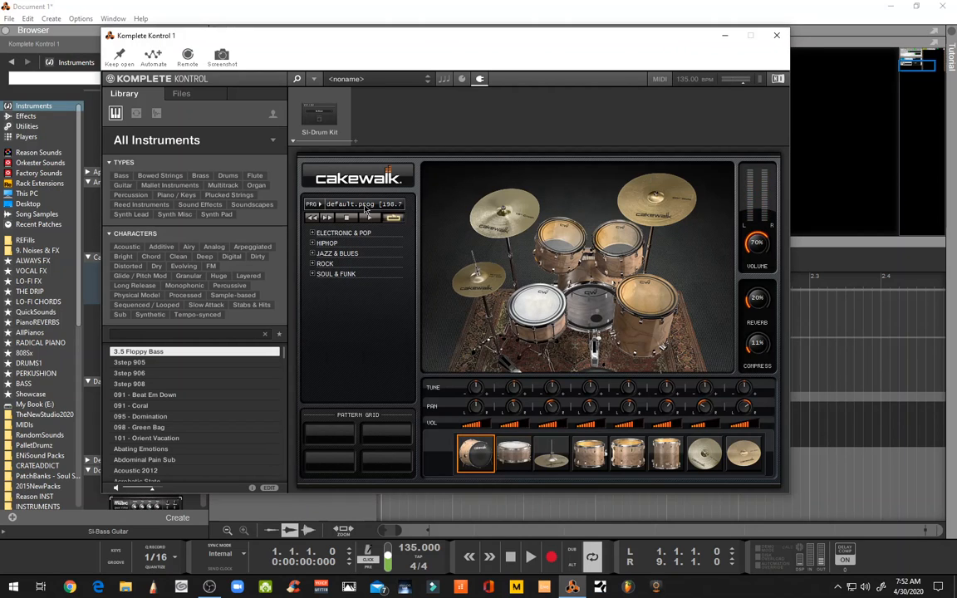
Try the Rock Kit and Loose Heads programs, then load Groovin.prog on the SI-Drum Kit
click(356, 204)
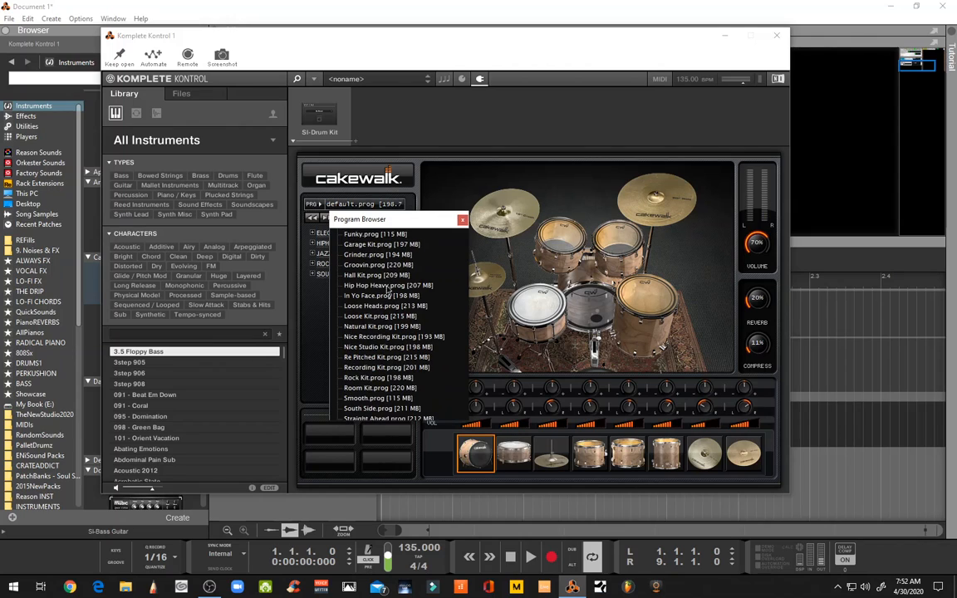
mouse_move(377, 377)
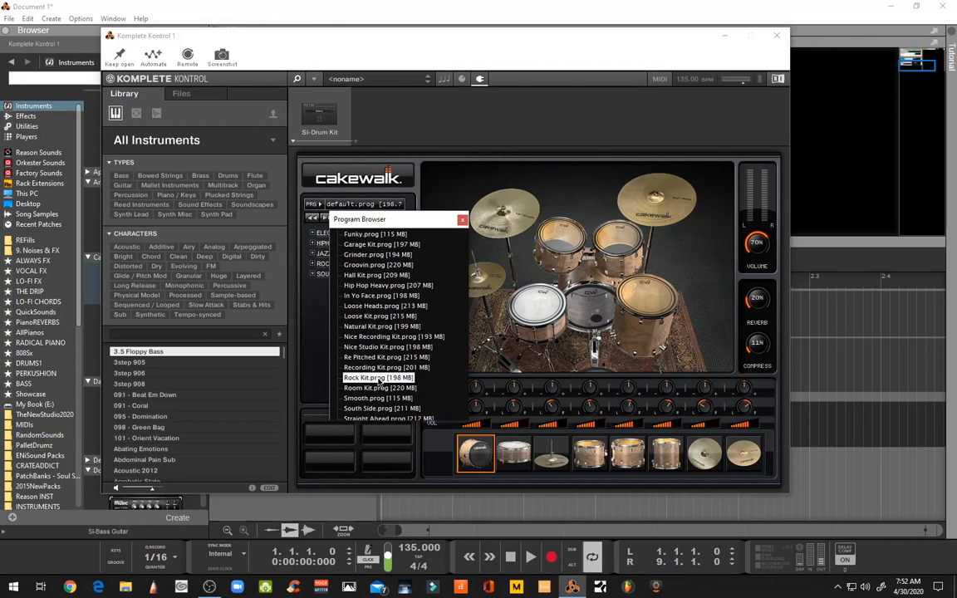
click(376, 377)
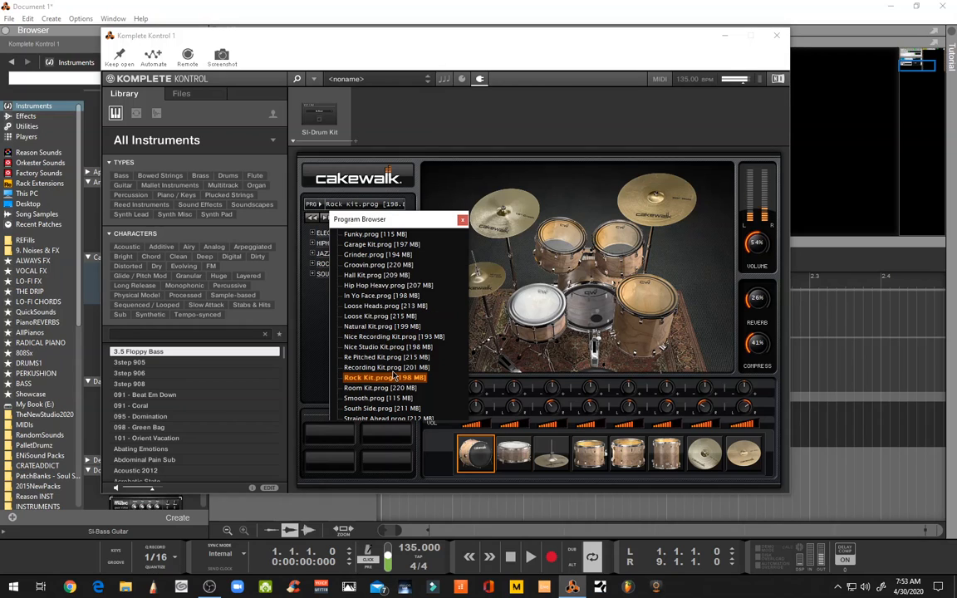
click(380, 306)
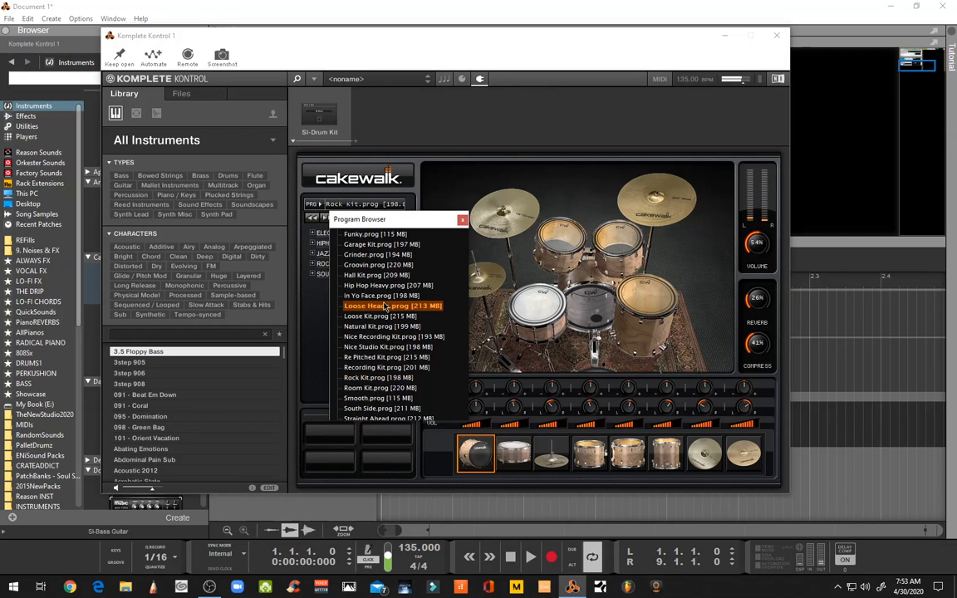
click(371, 264)
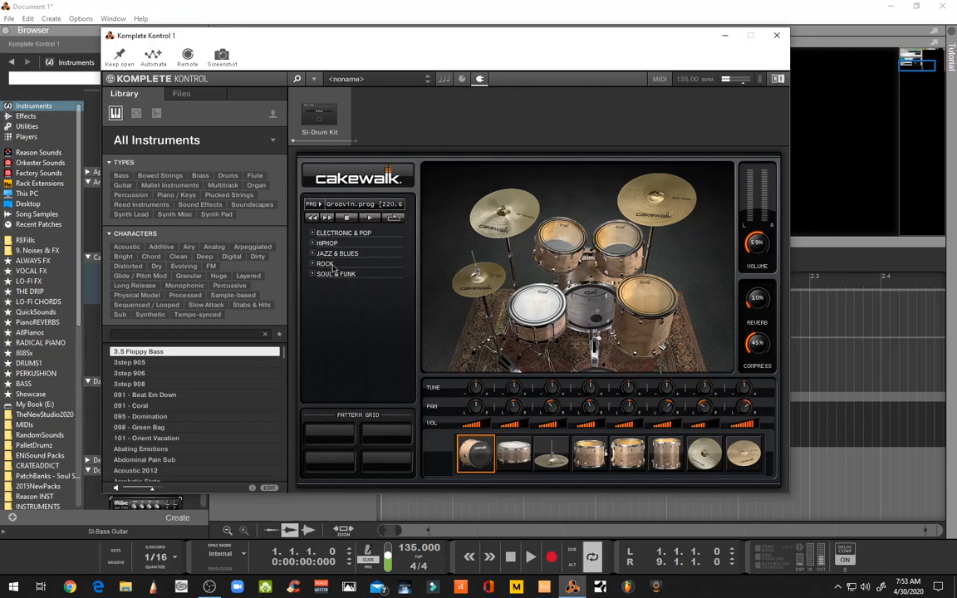
Add HIPHOP-03 to the pattern grid and load the Recording Kit.prog program
click(316, 243)
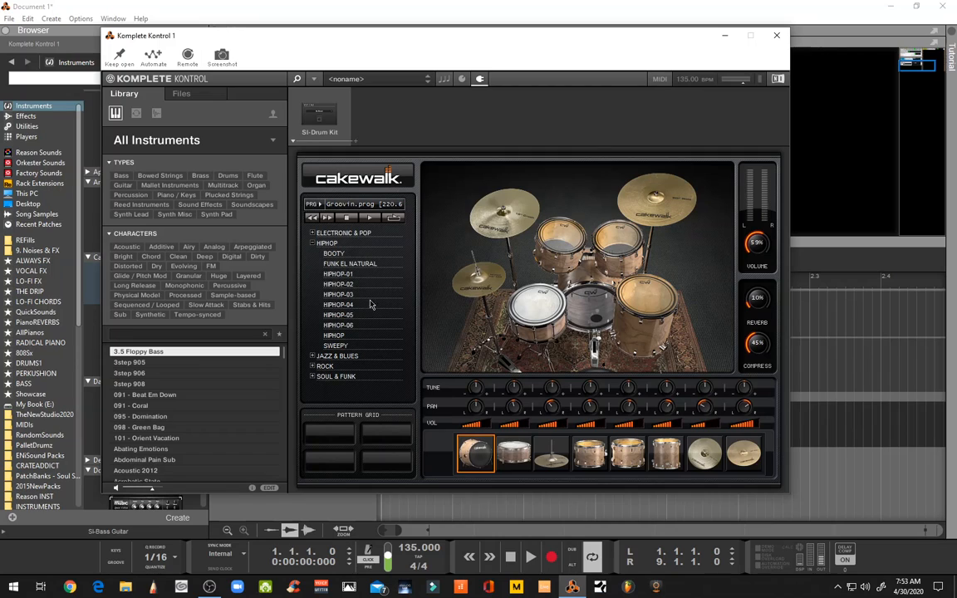
click(338, 294)
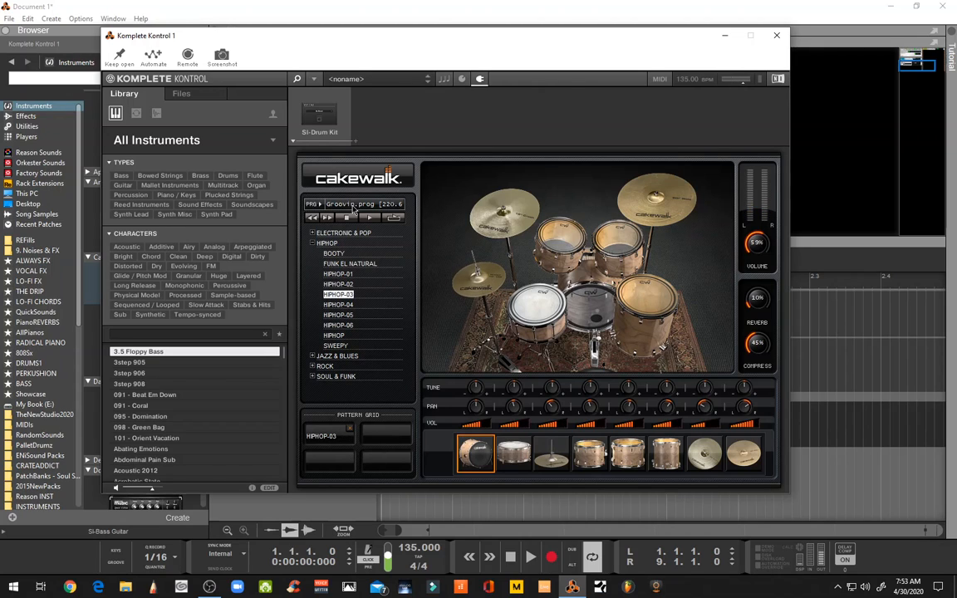
click(357, 205)
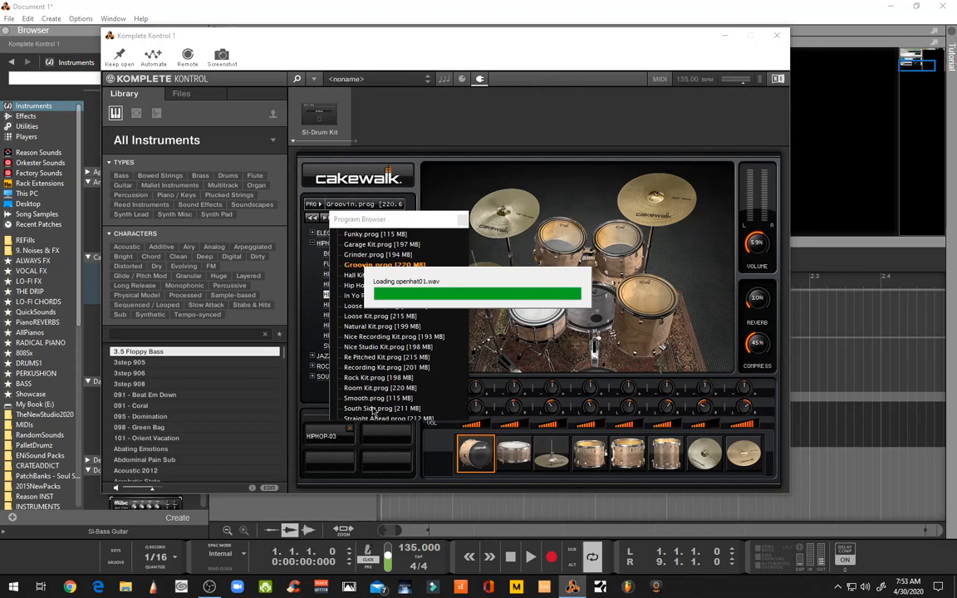
click(386, 367)
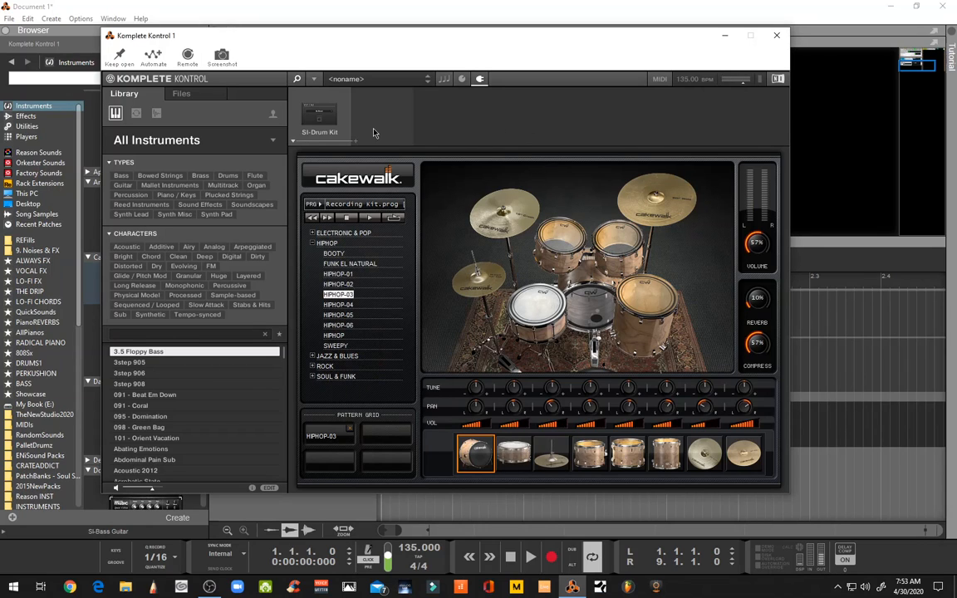
mouse_move(384, 143)
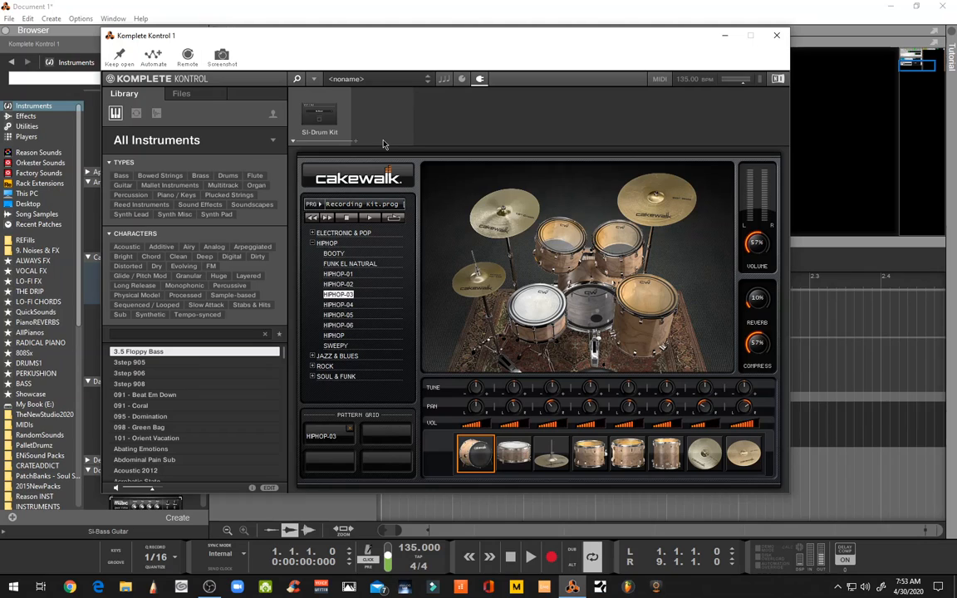
mouse_move(429, 111)
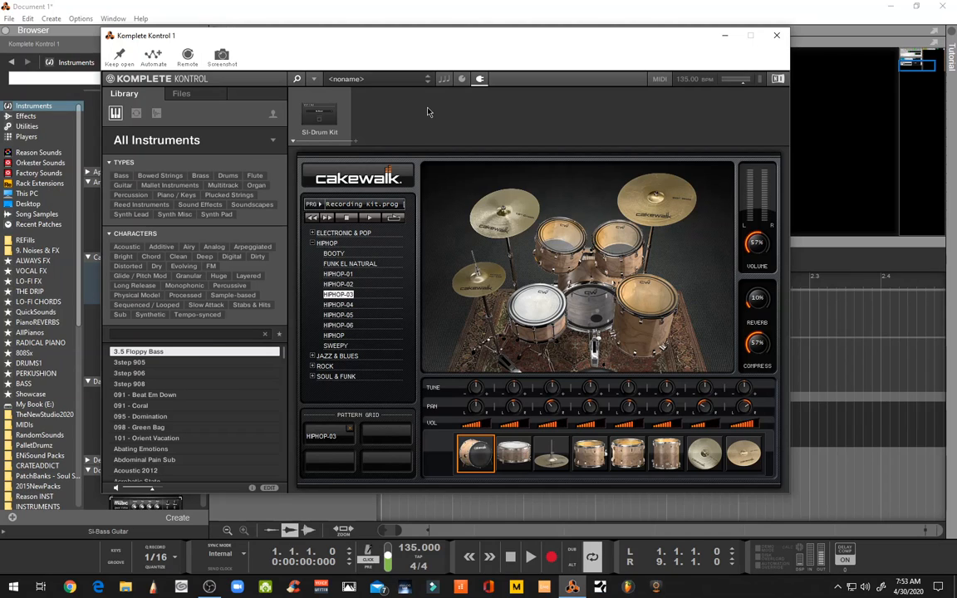
mouse_move(345, 98)
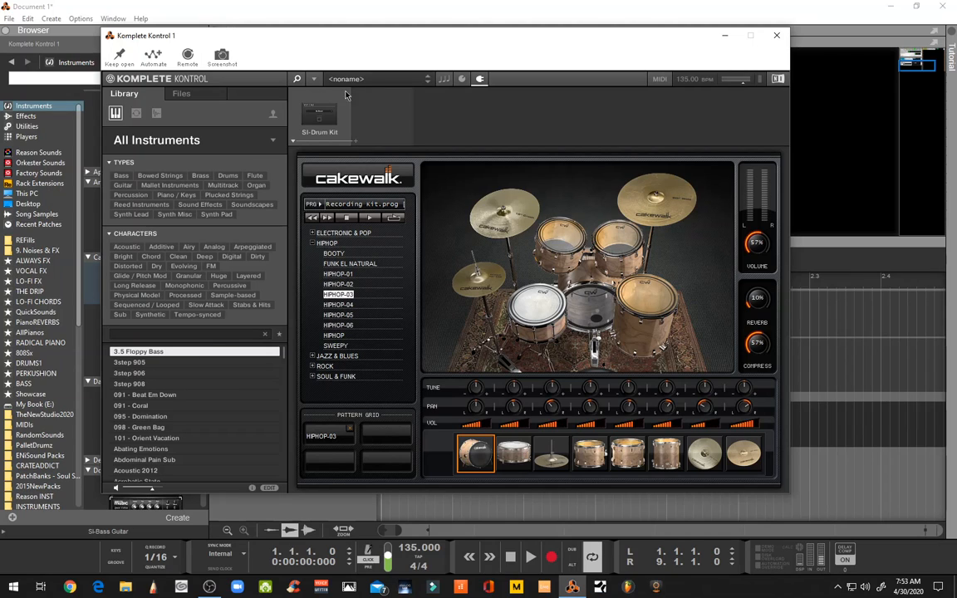
mouse_move(434, 175)
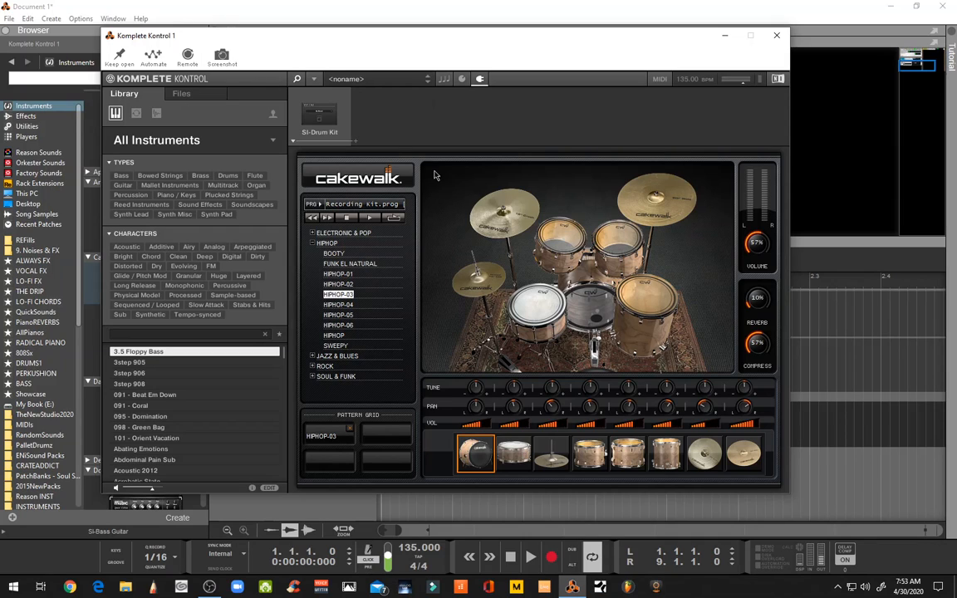
mouse_move(424, 177)
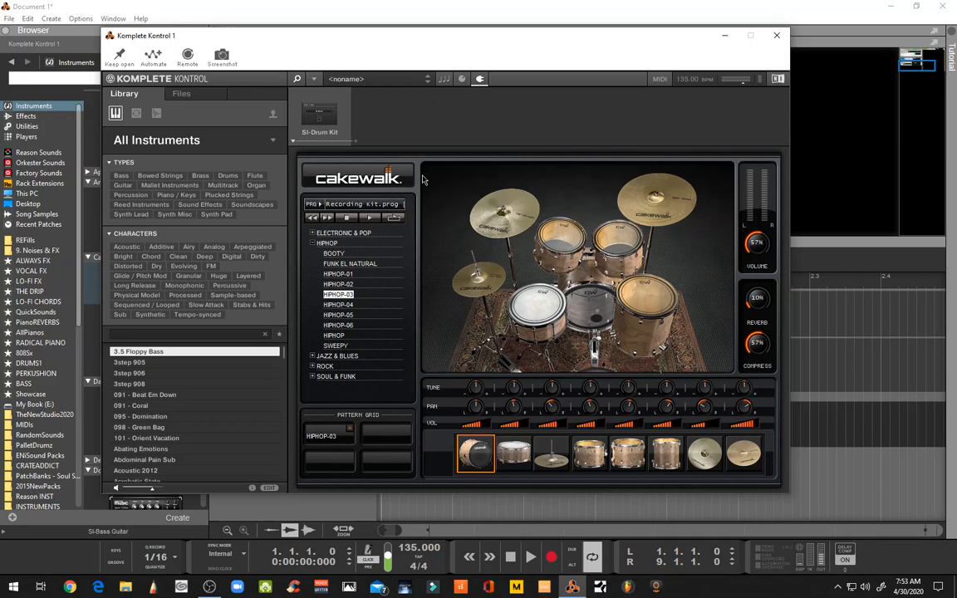